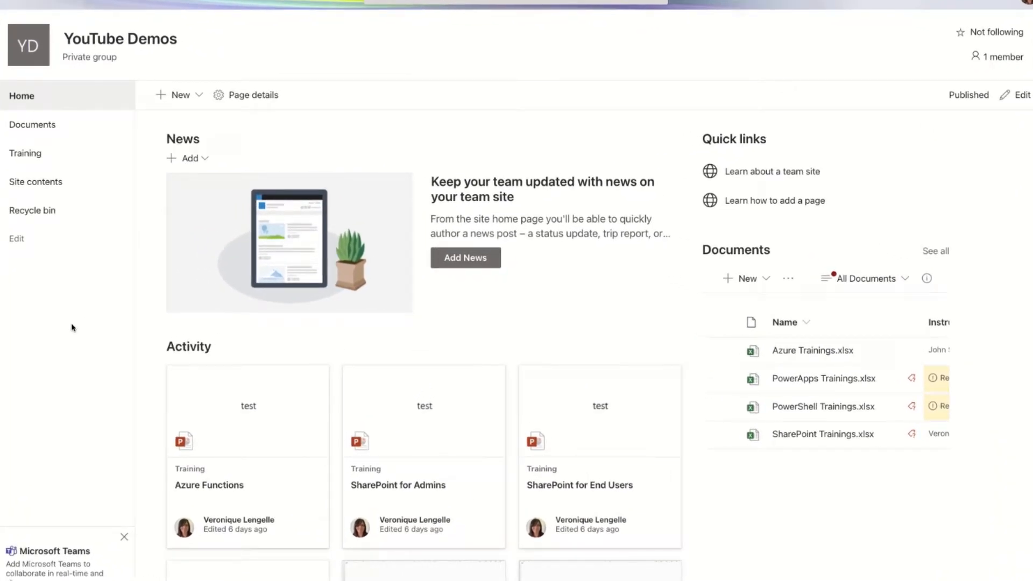
mouse_move(84, 128)
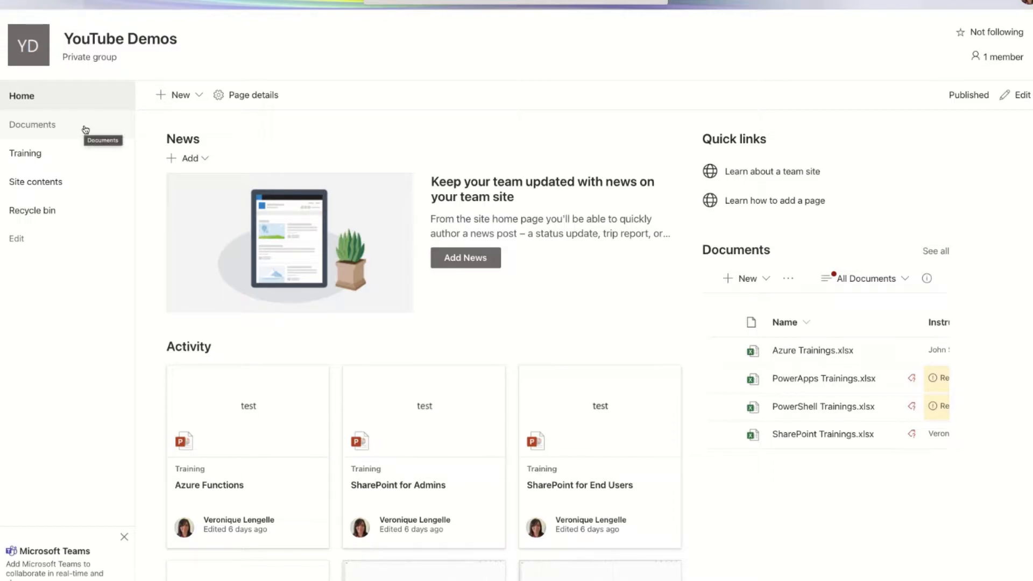
mouse_move(71, 155)
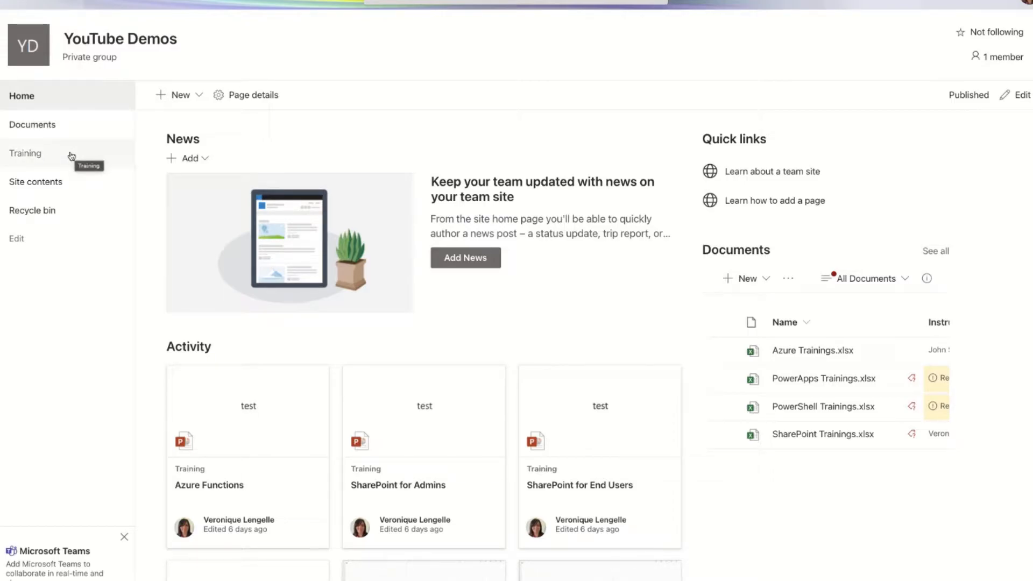
Open the YouTube Demos site's Documents library and review the files flagged as missing metadata.
left_click(33, 125)
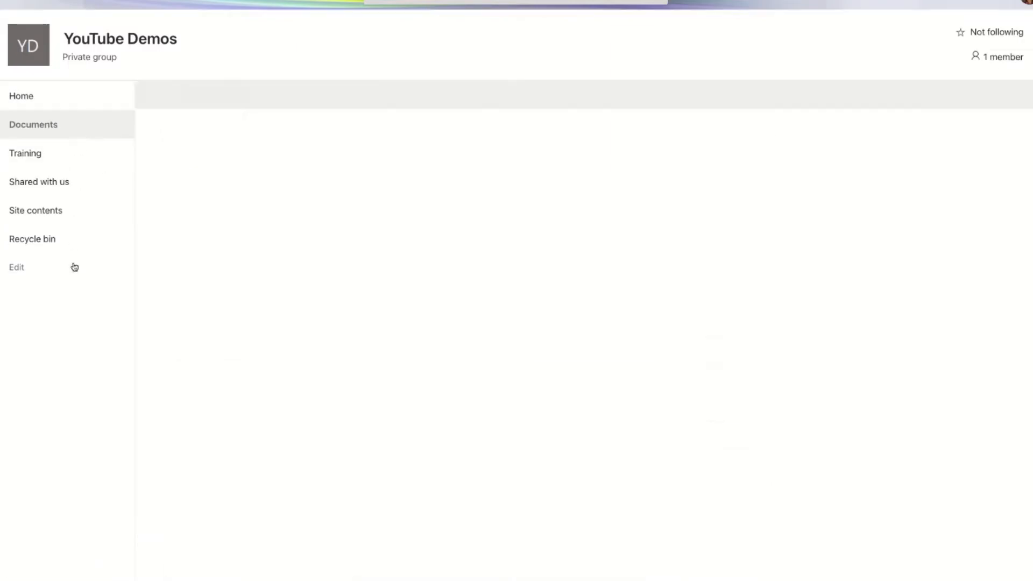
left_click(33, 125)
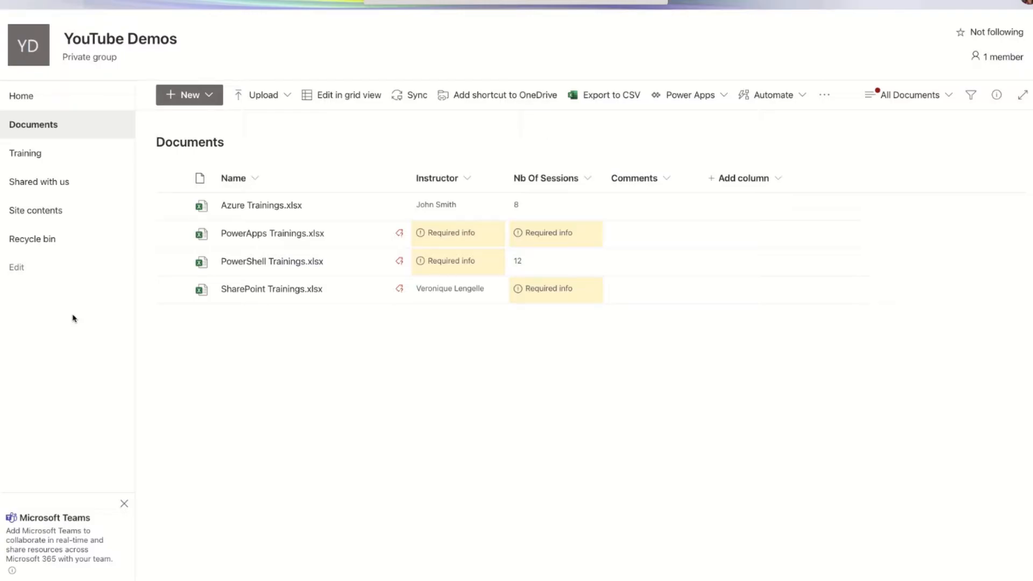
left_click(25, 152)
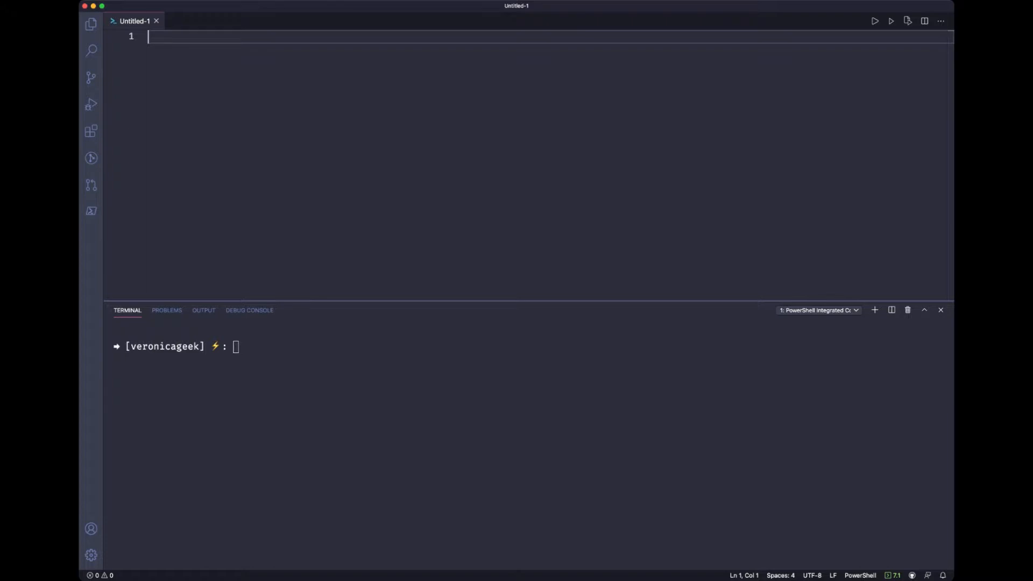
type("Connect-PnPOnline -Url \"https://mvpspdev.sharepoint.com/sites/YouTubeDemos\" -Credentials mvpspdev")
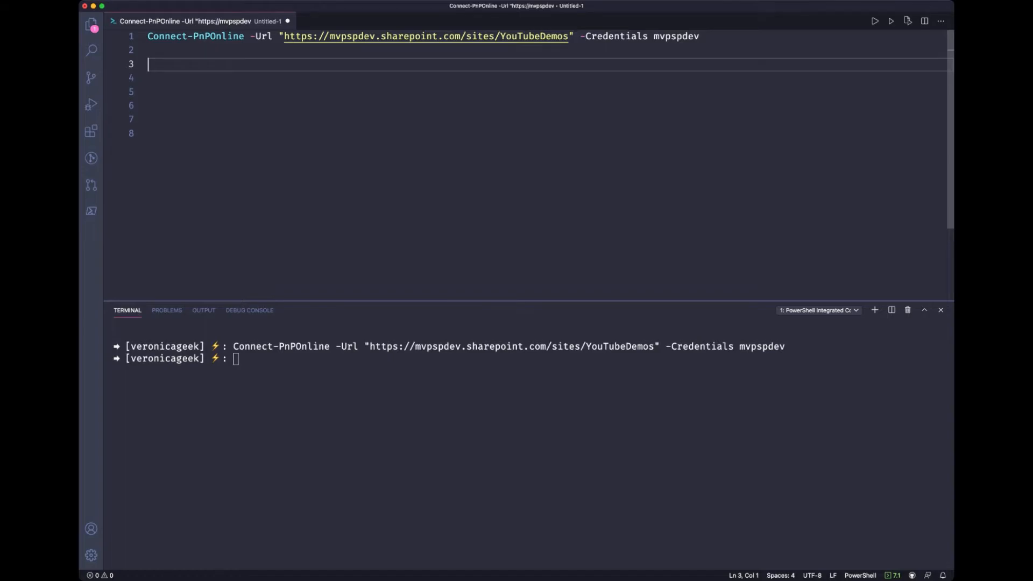
Store Get-PnPList in $allLibs and start a foreach($lib in $allLibs) loop.
type("$all")
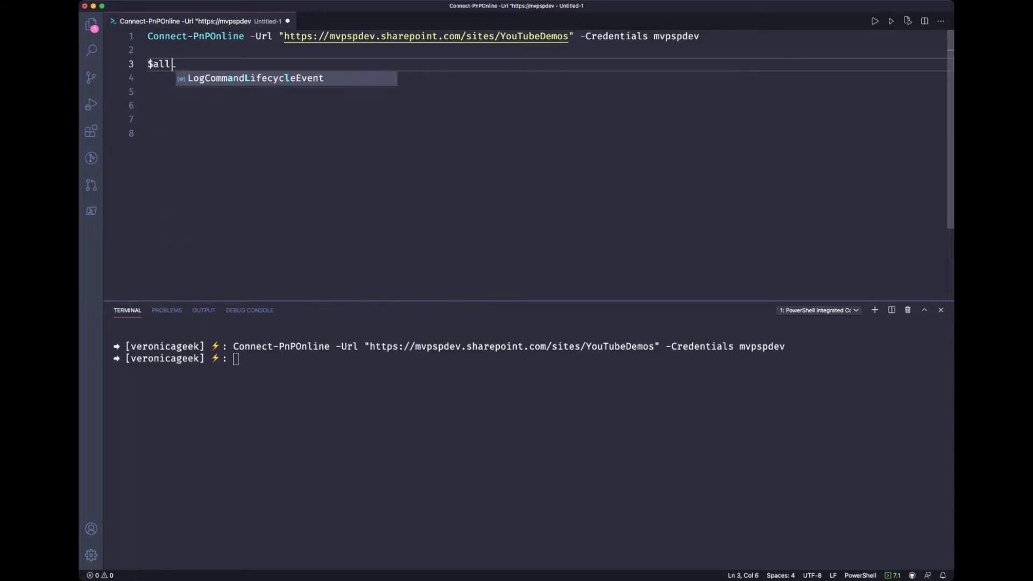
type("Libs = Get-PnPList")
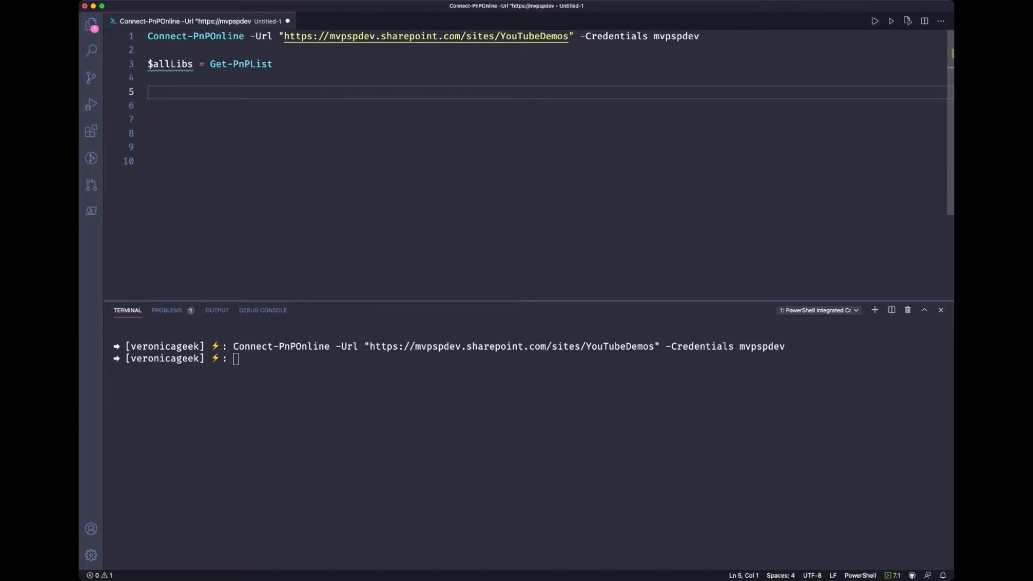
type("foreach(){")
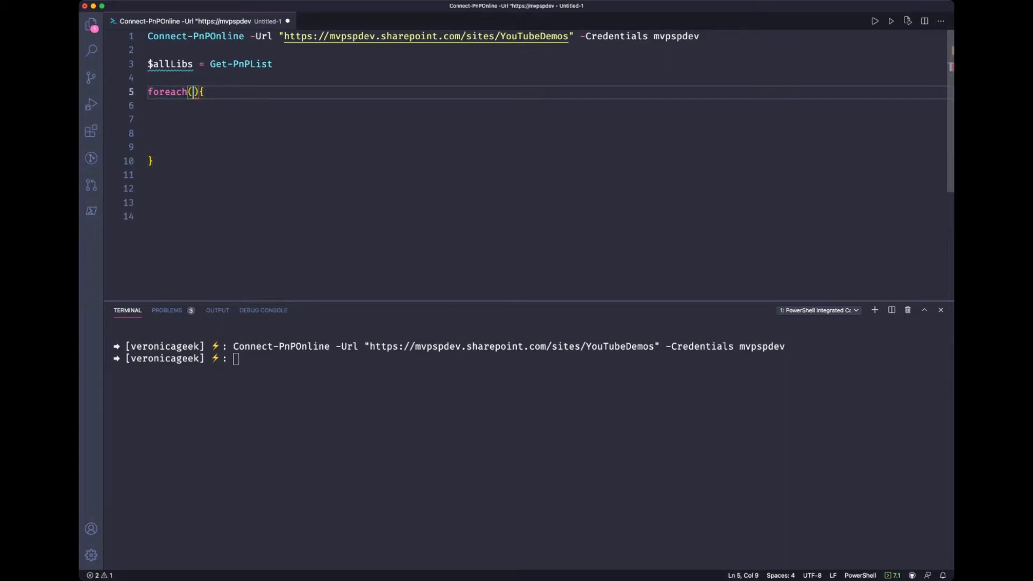
type("$l")
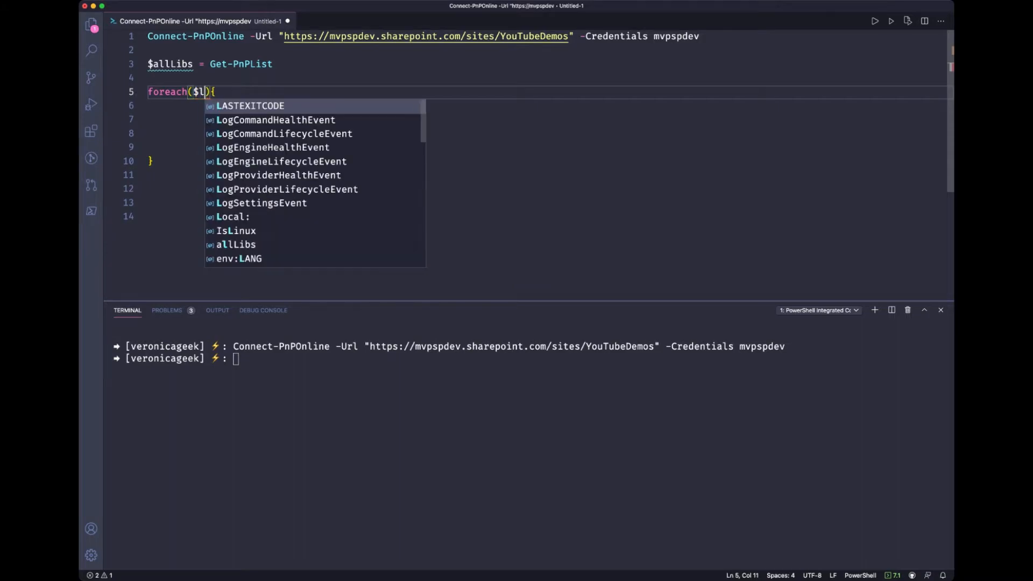
type("ib in $allLibs")
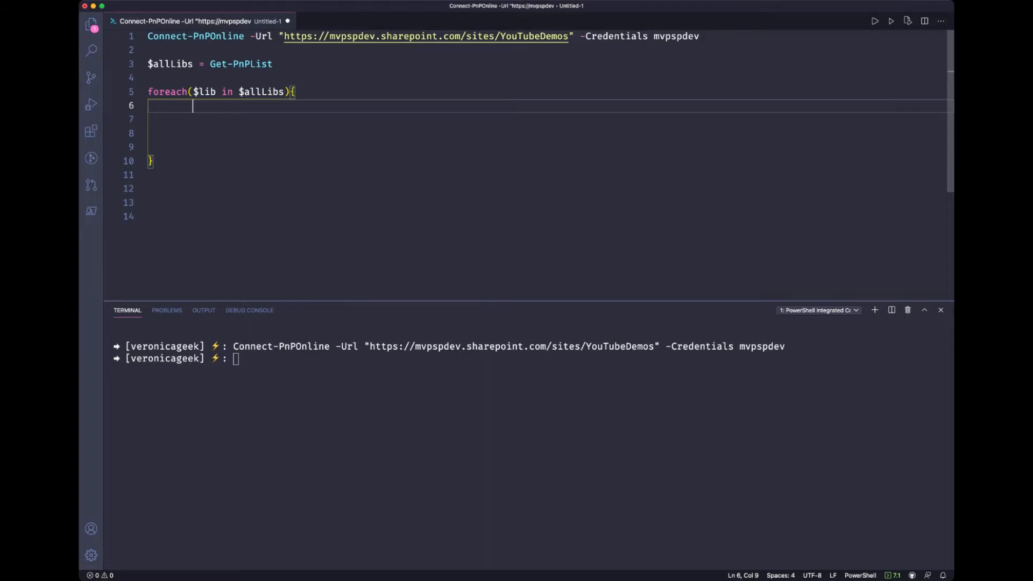
Inside the loop, assign $allDocs = Get-PnPListItem -List $lib.
type("$all")
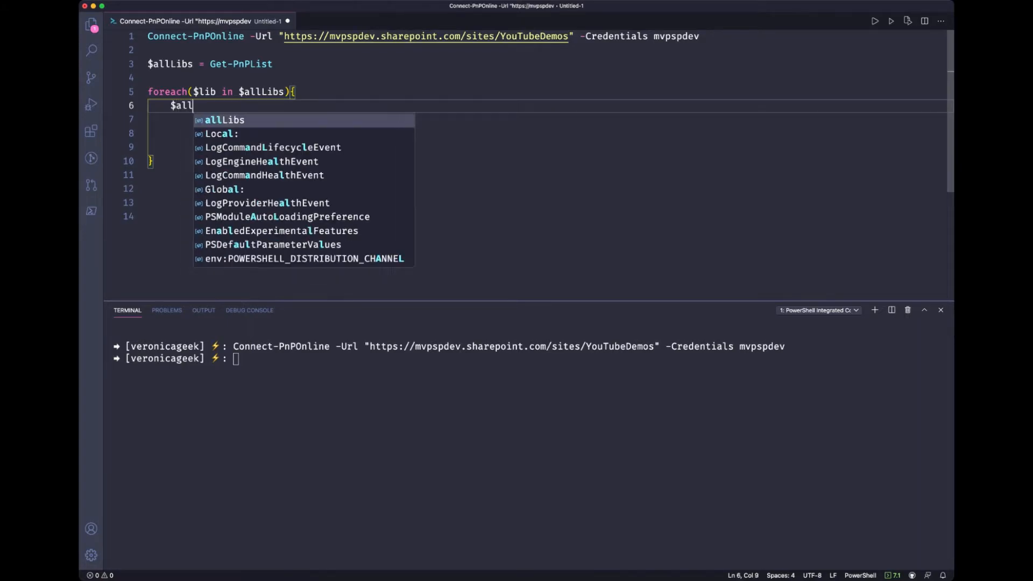
type("Docs =")
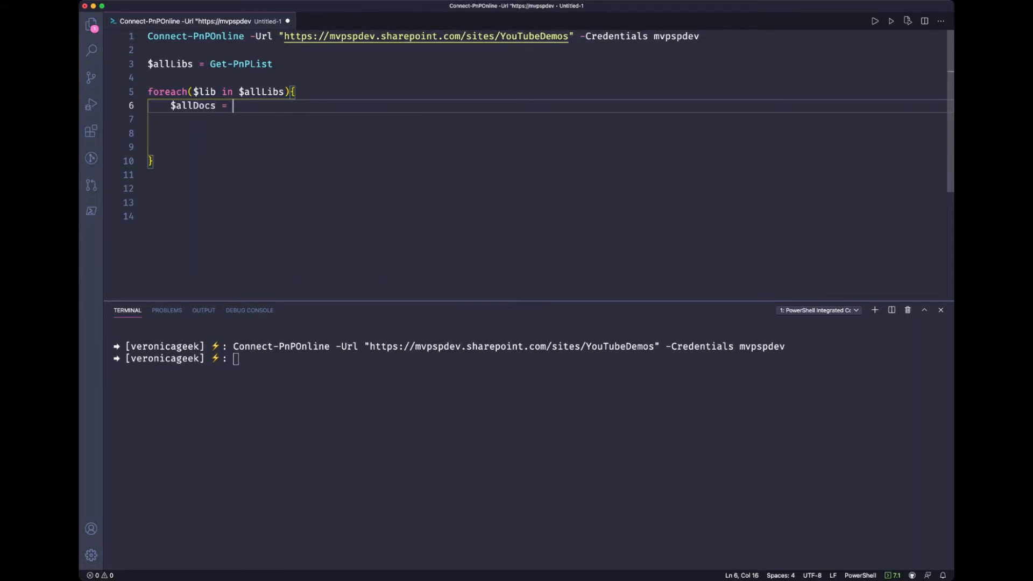
type("Get-pnpl")
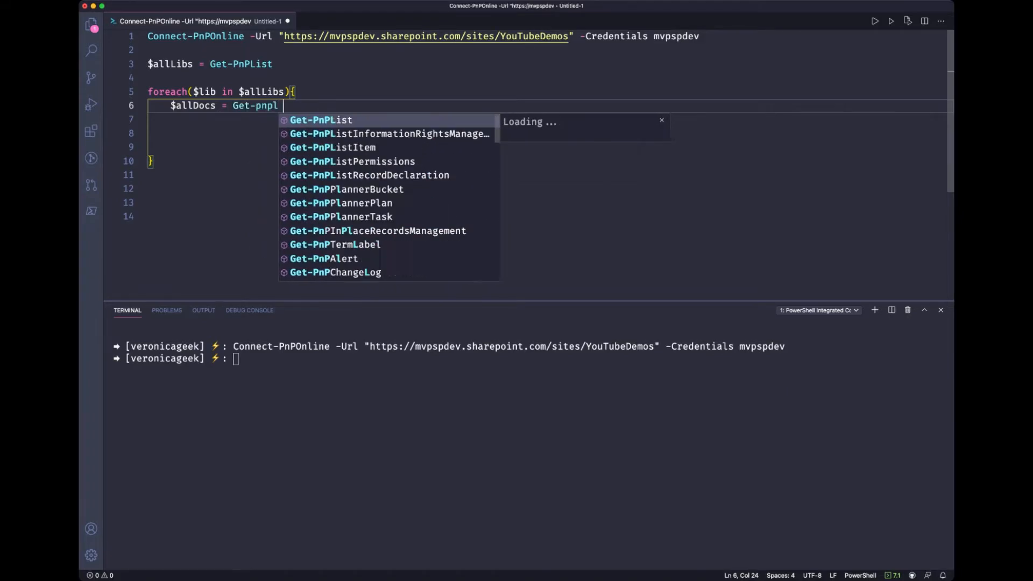
type("istItem")
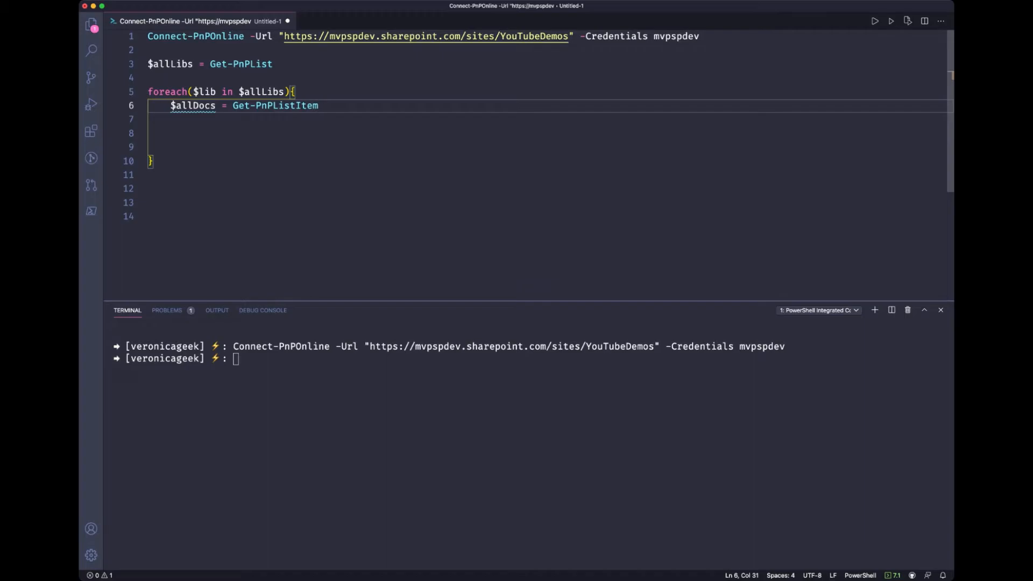
type("-List")
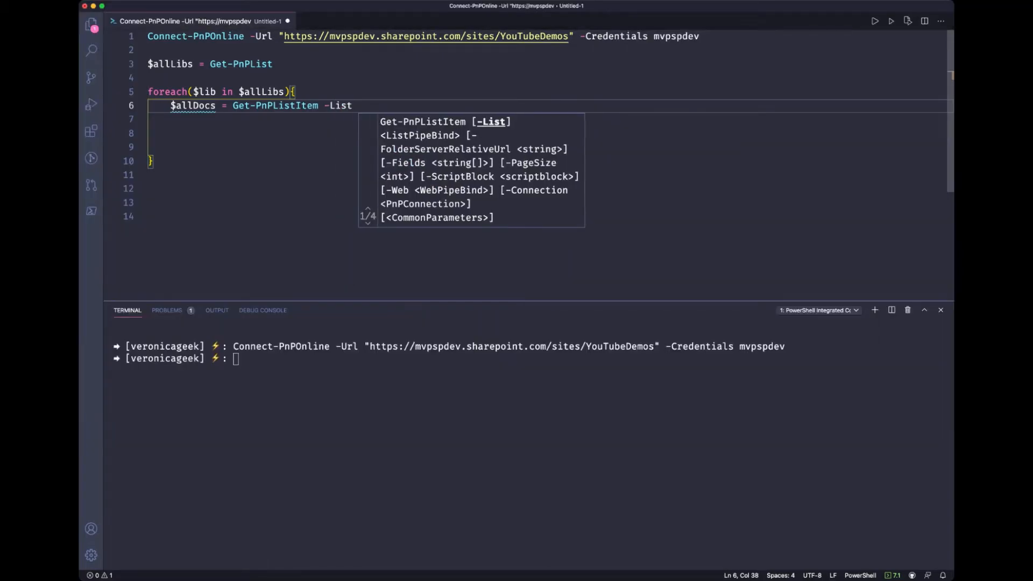
type("$lib")
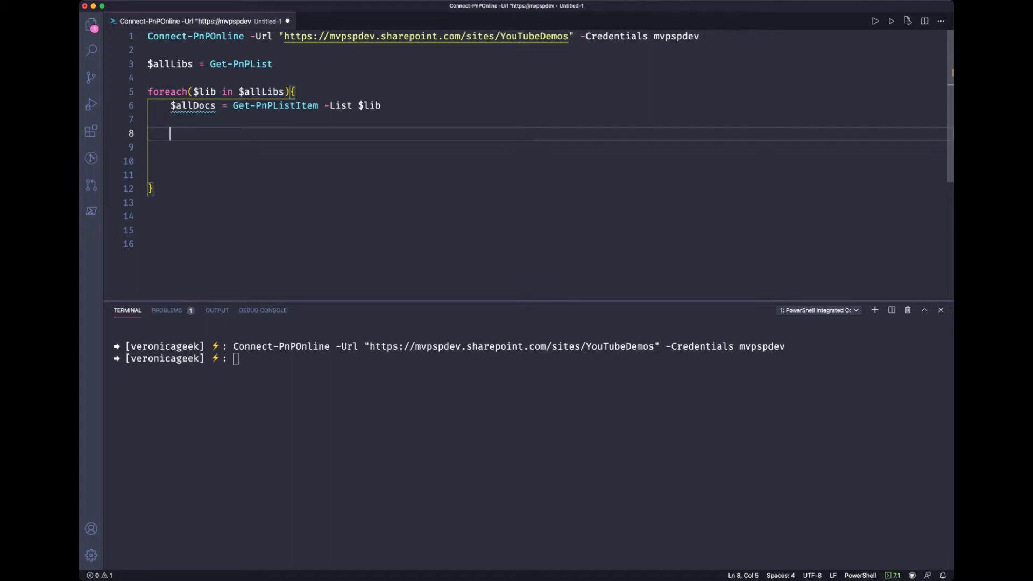
Add a nested foreach($doc in $allDocs) loop.
type("foreach(")
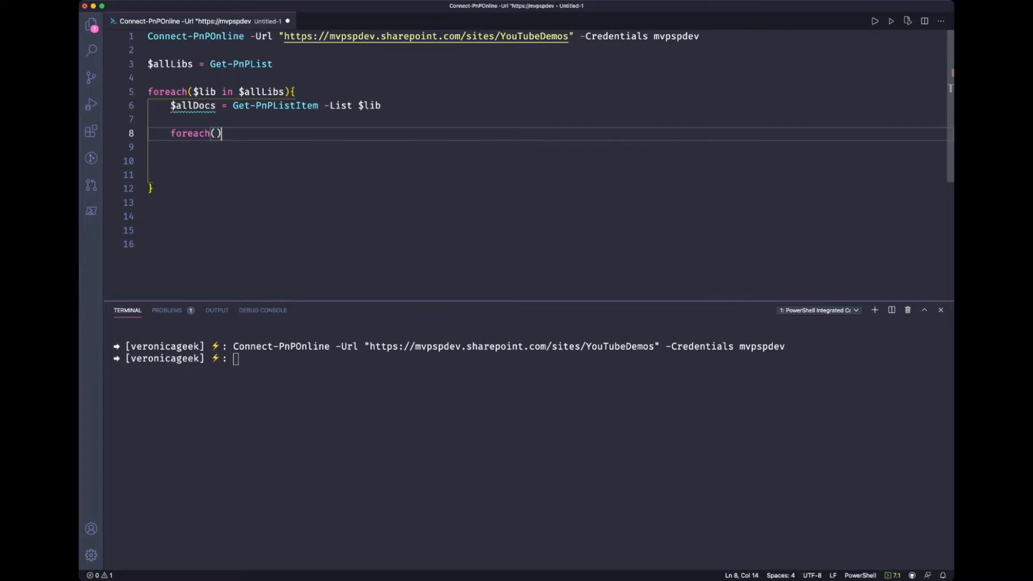
type("{")
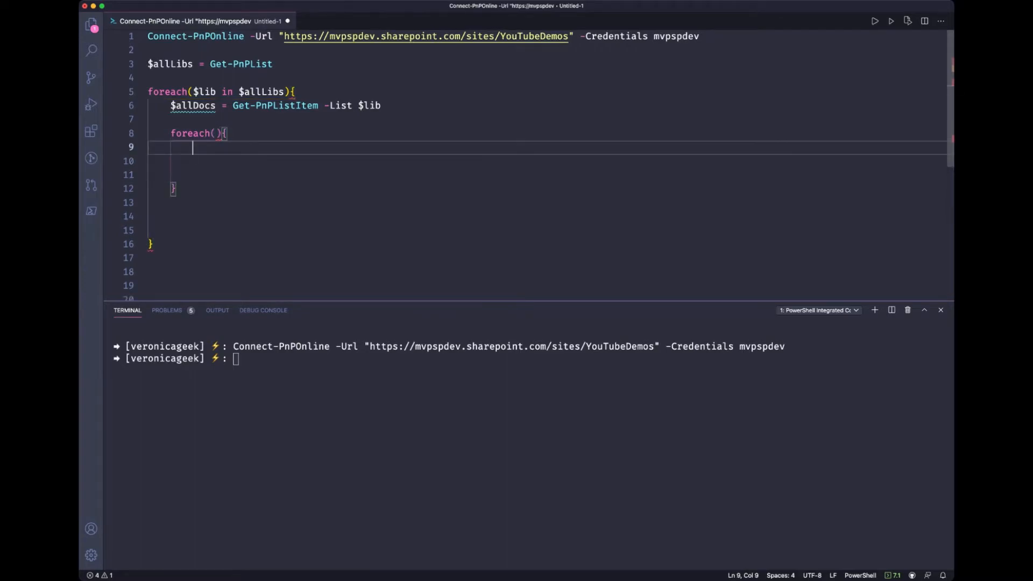
type("$")
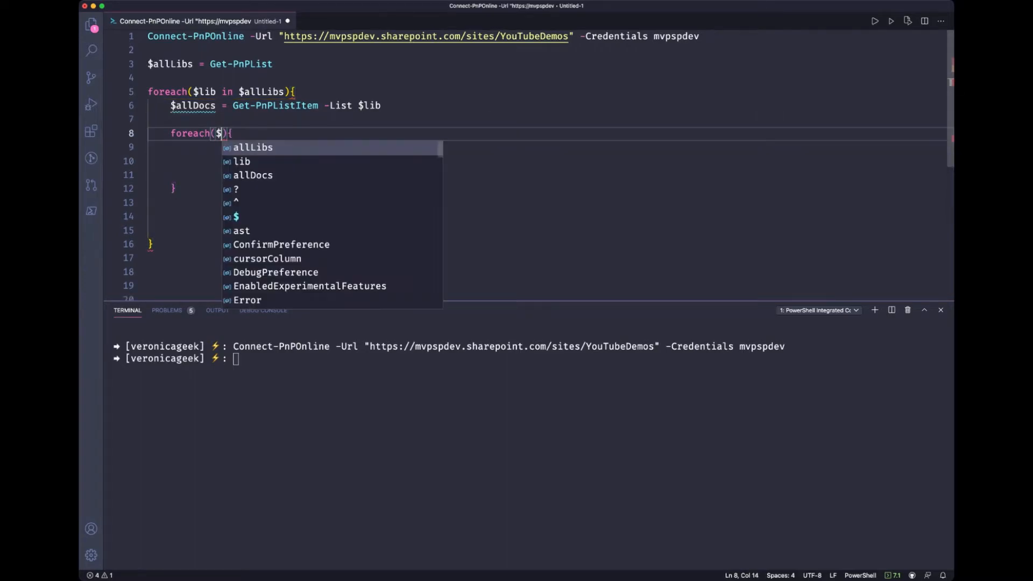
type("doc in $allDocs")
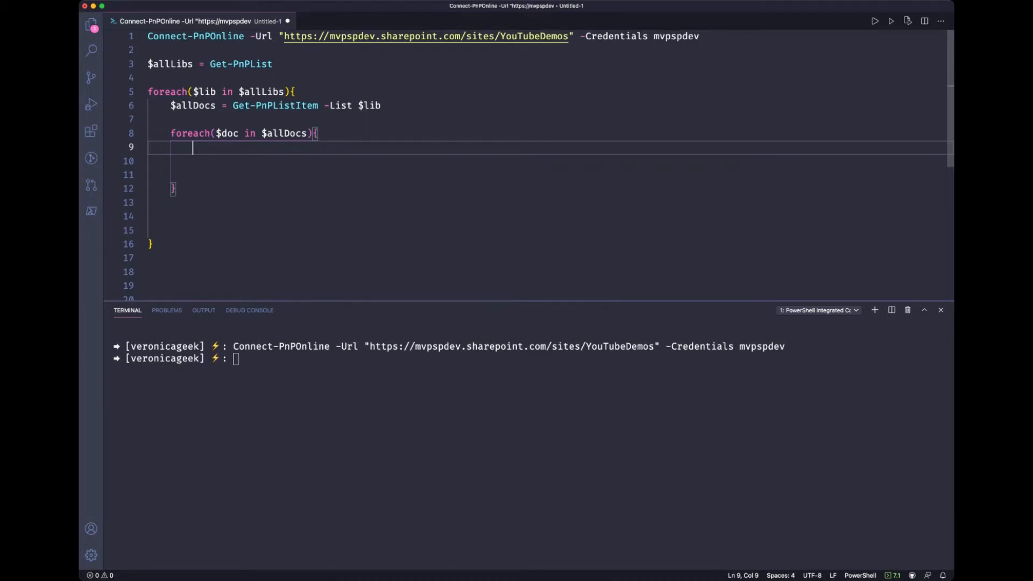
Assign $allRequiredFields = Get-PnPField -List $lib | Where-Object {$_.Required -eq $true}.
type("GEt-pnp")
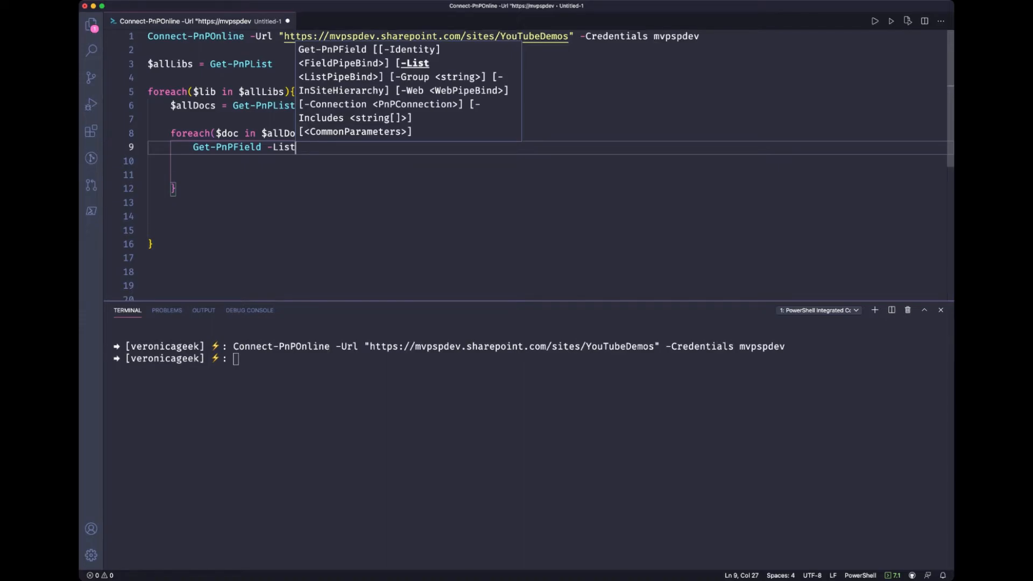
type("$lib |")
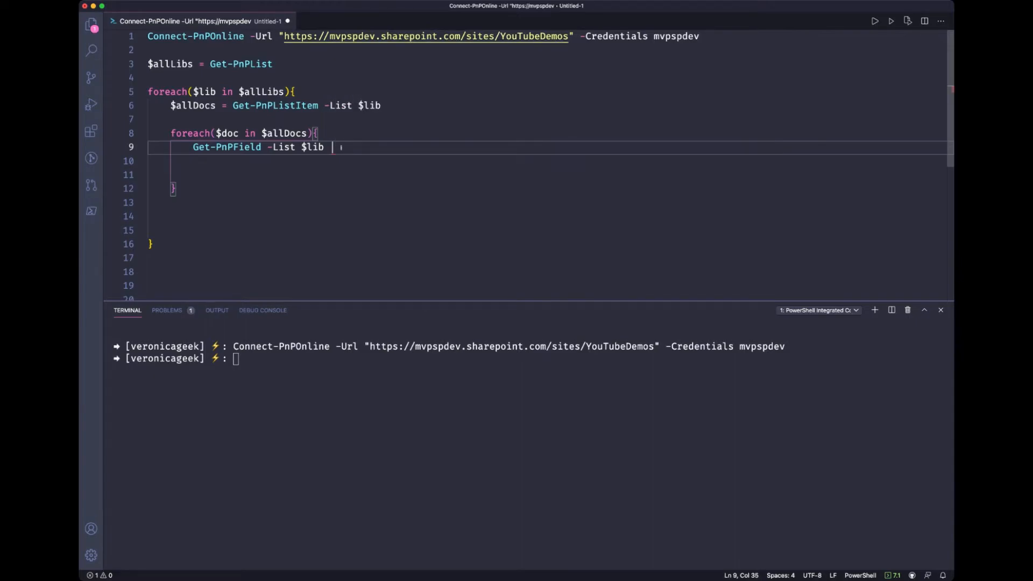
type("Where-Object {")
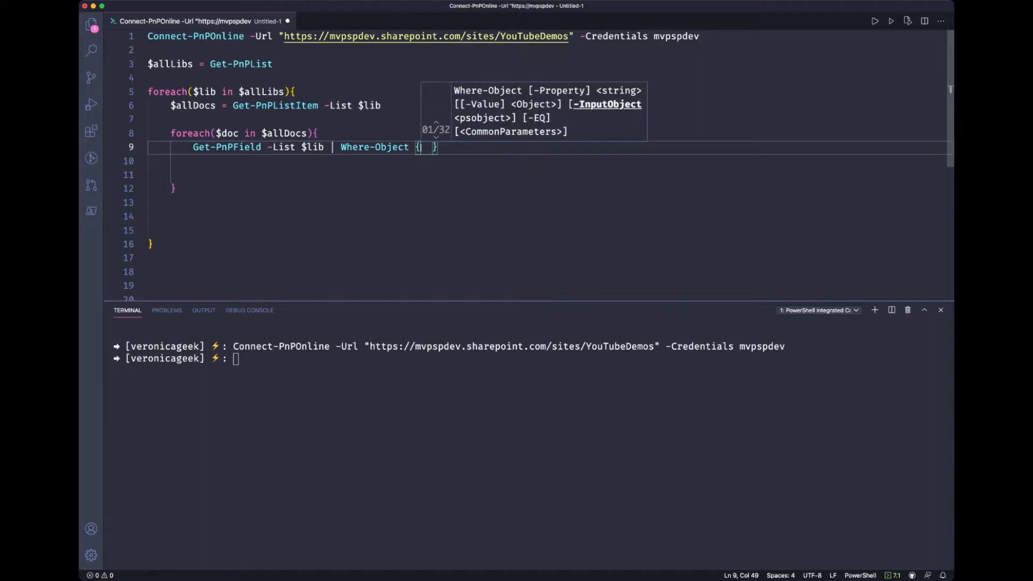
type("$_.")
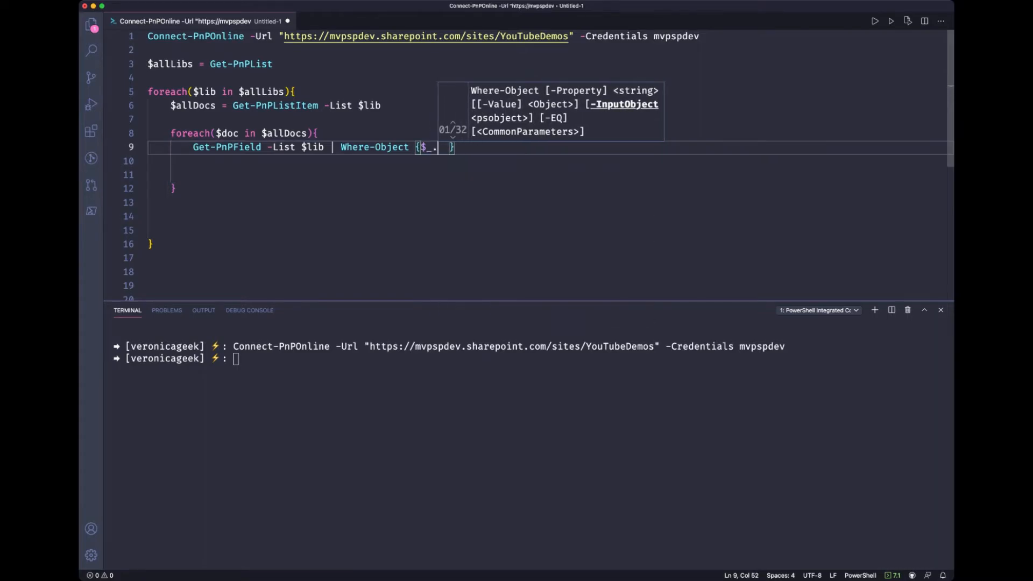
type("Required -eq")
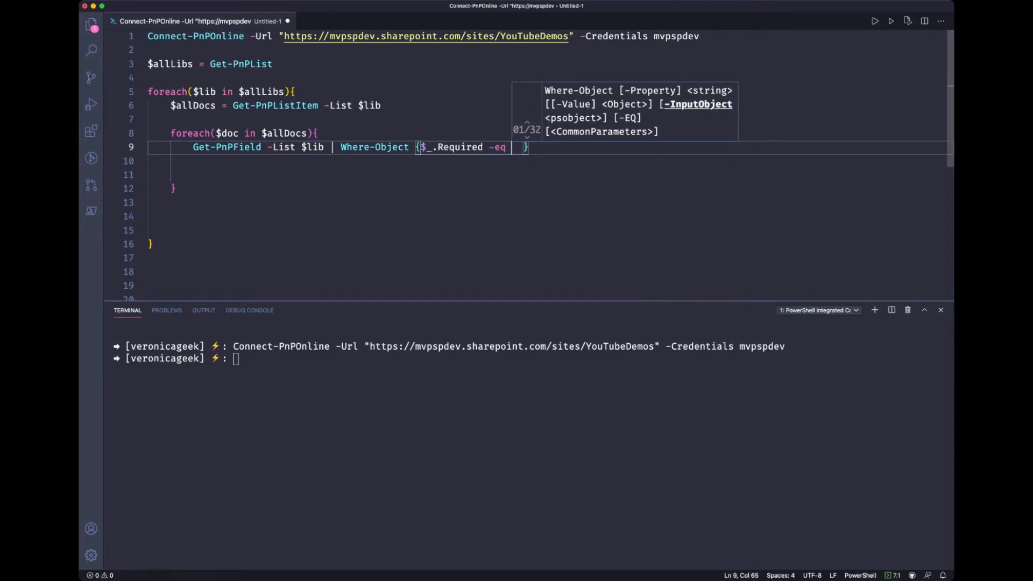
type("$true")
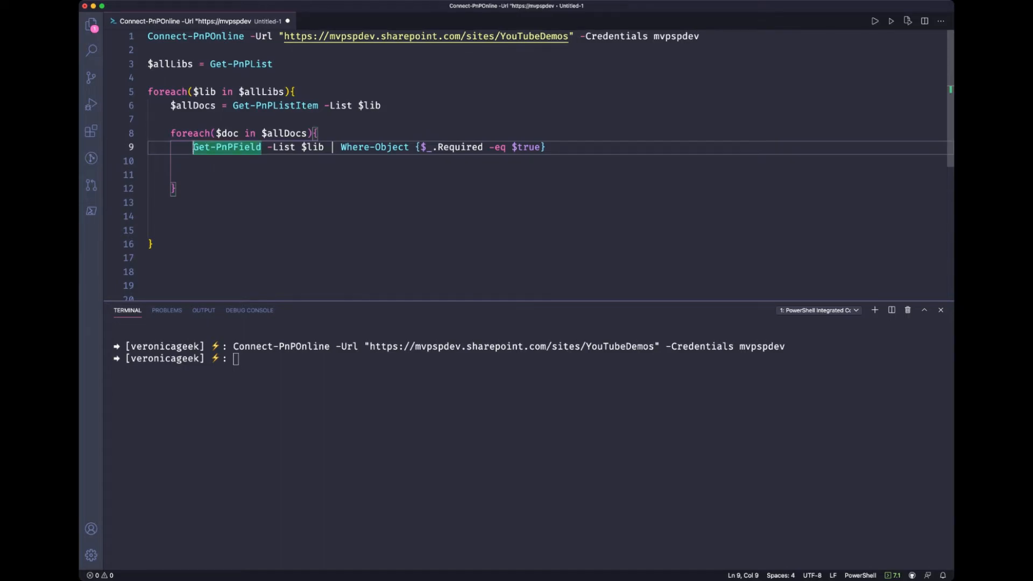
type("$allRequir")
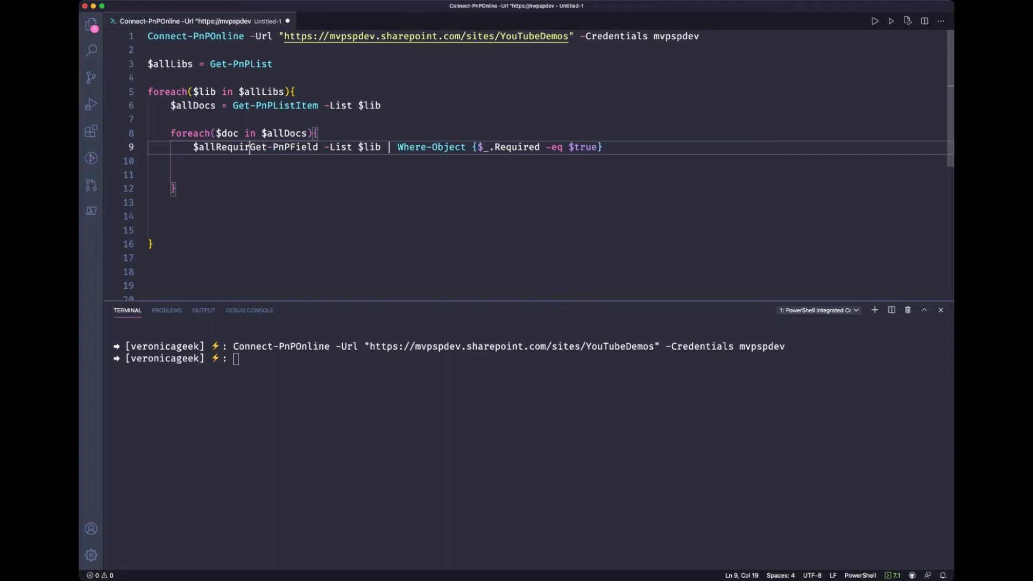
type("edFields =")
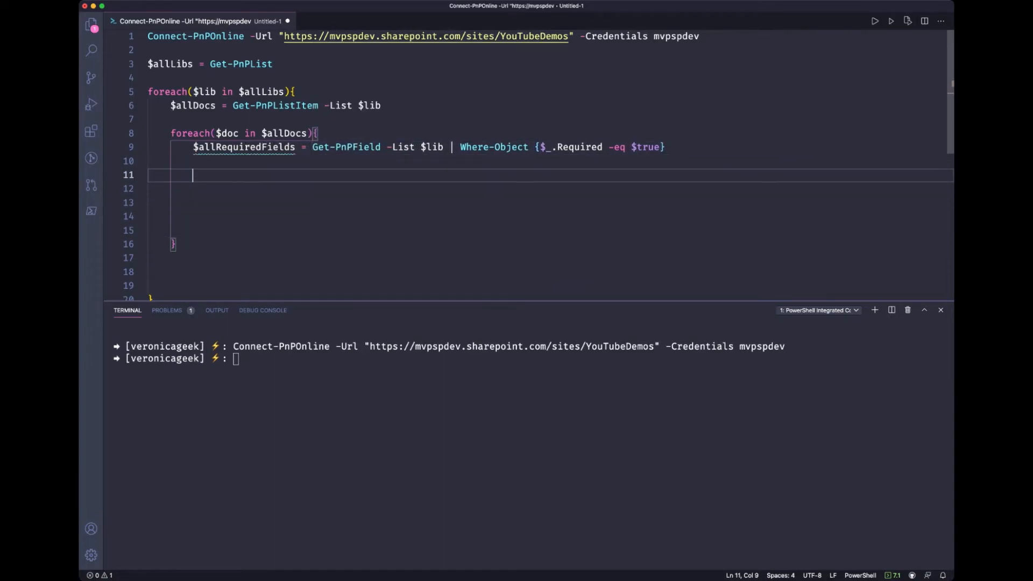
Add a foreach($field in $allRequiredFields) loop.
type("foreach()")
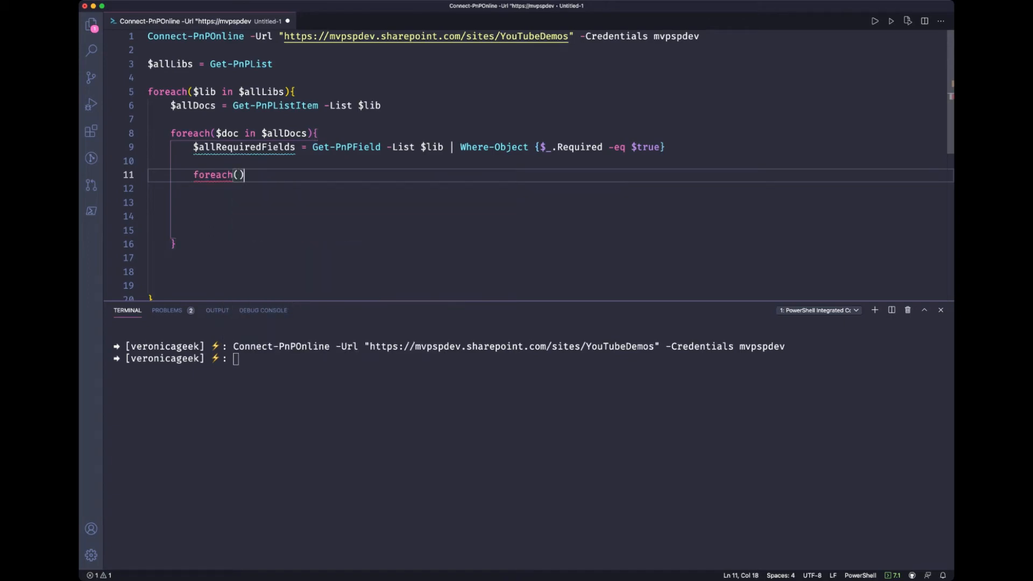
type("{")
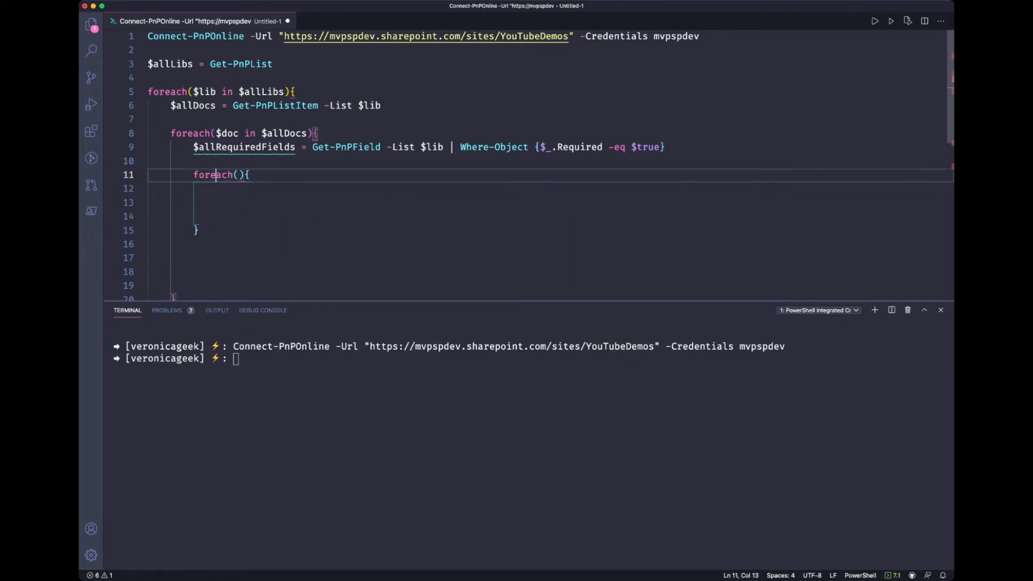
type("$f")
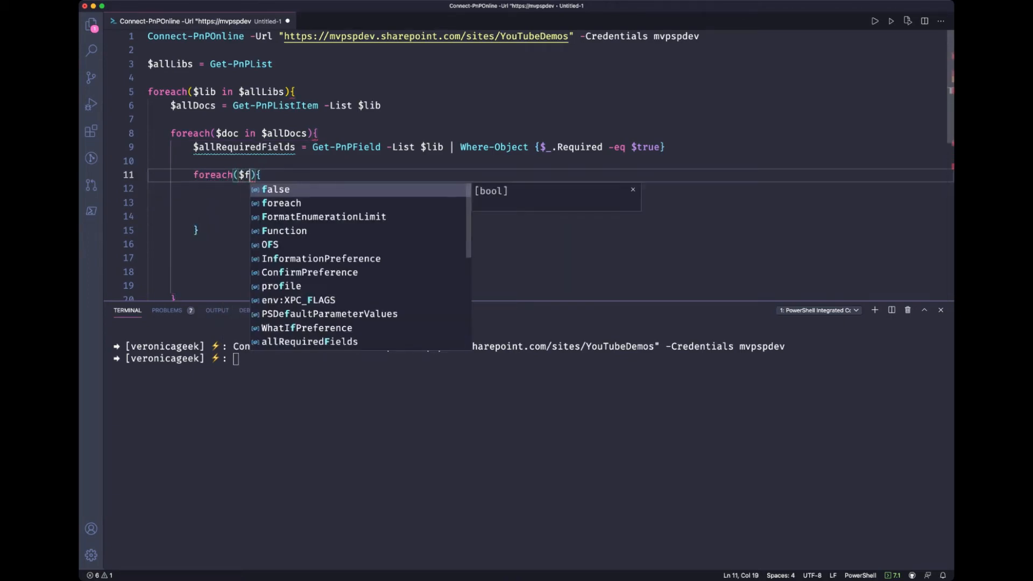
type("ield in $allRequiredFields")
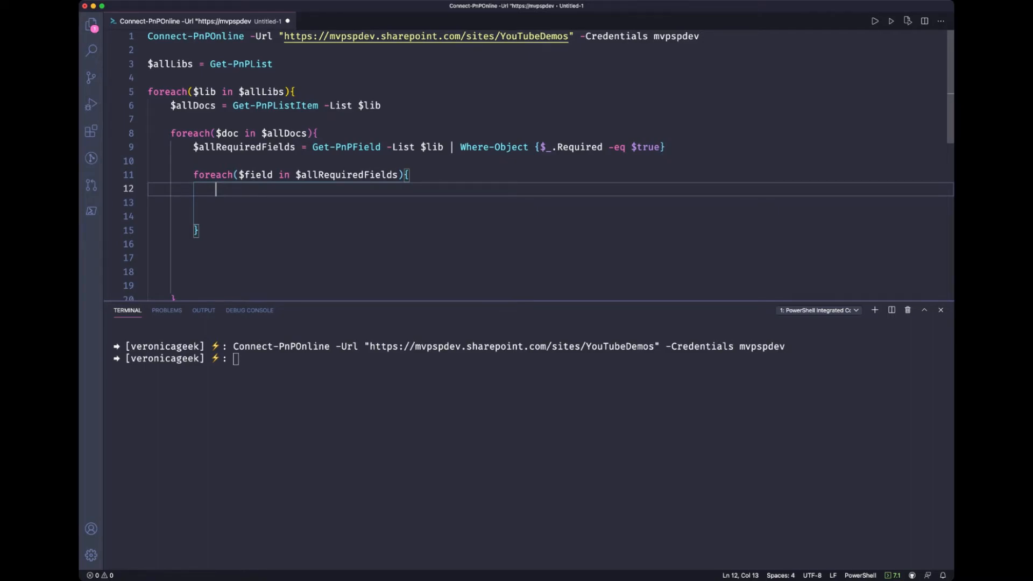
Add an if block testing $null -eq $doc.FieldValues["$($field.InternalName)"].
type("if(")
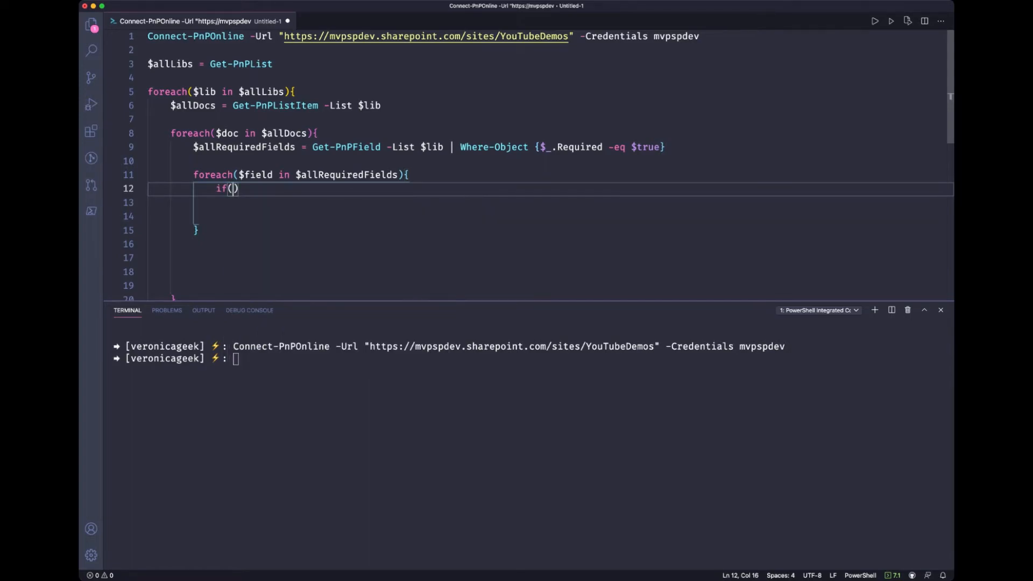
type("$null -eq")
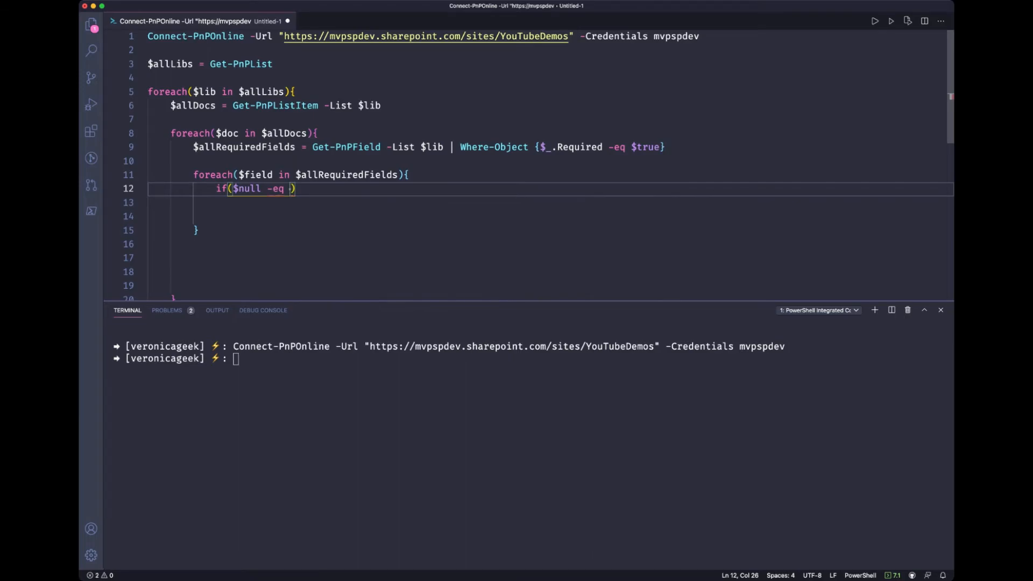
type("$doc.")
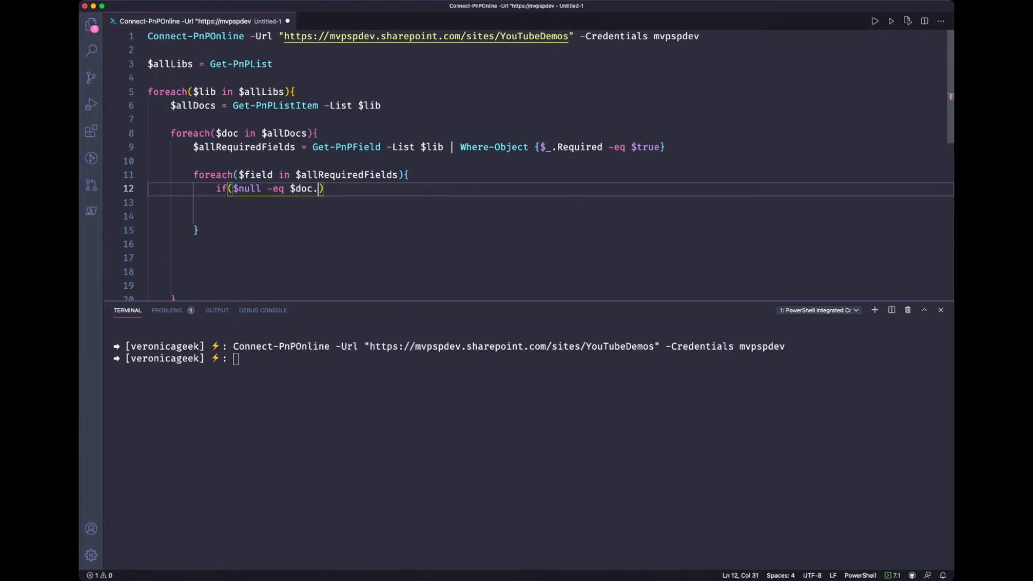
type("FieldValues[")
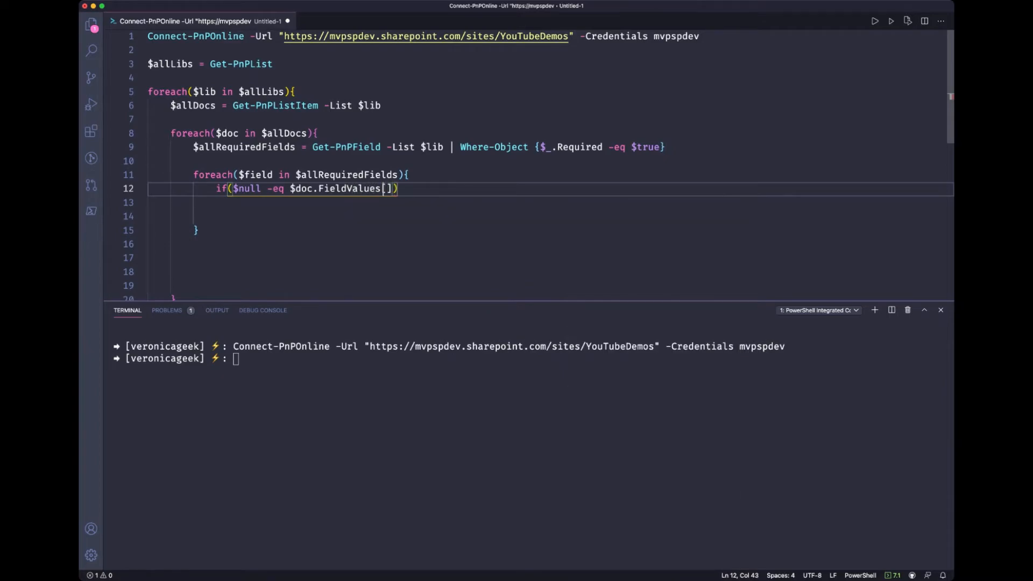
type("\"$\"")
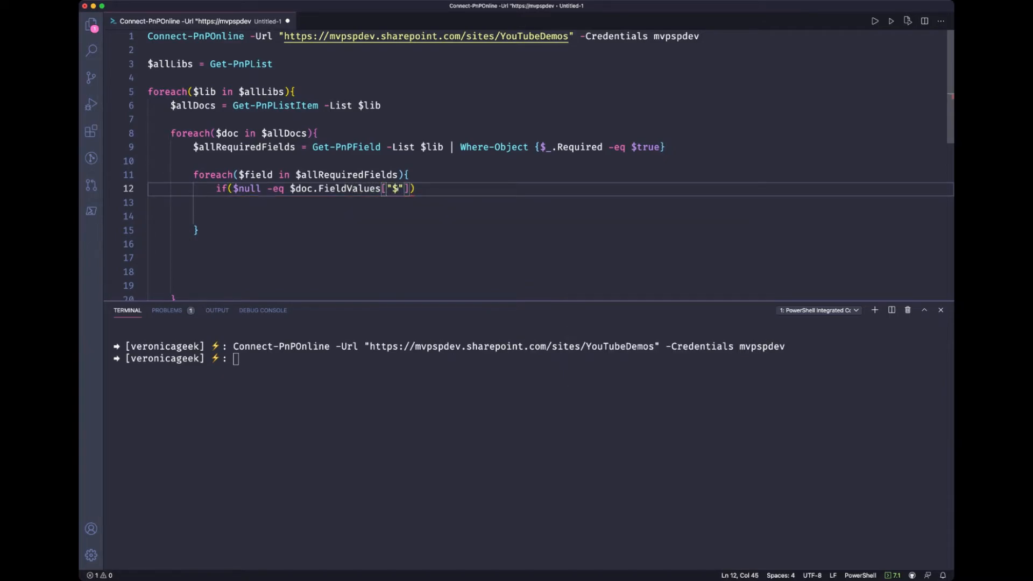
type("($field")
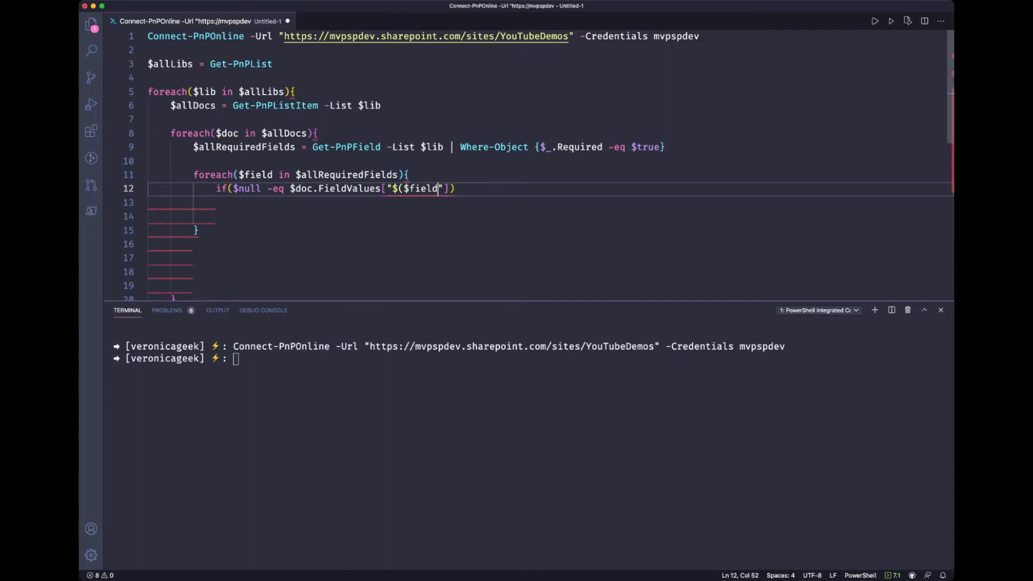
type(".Intenral")
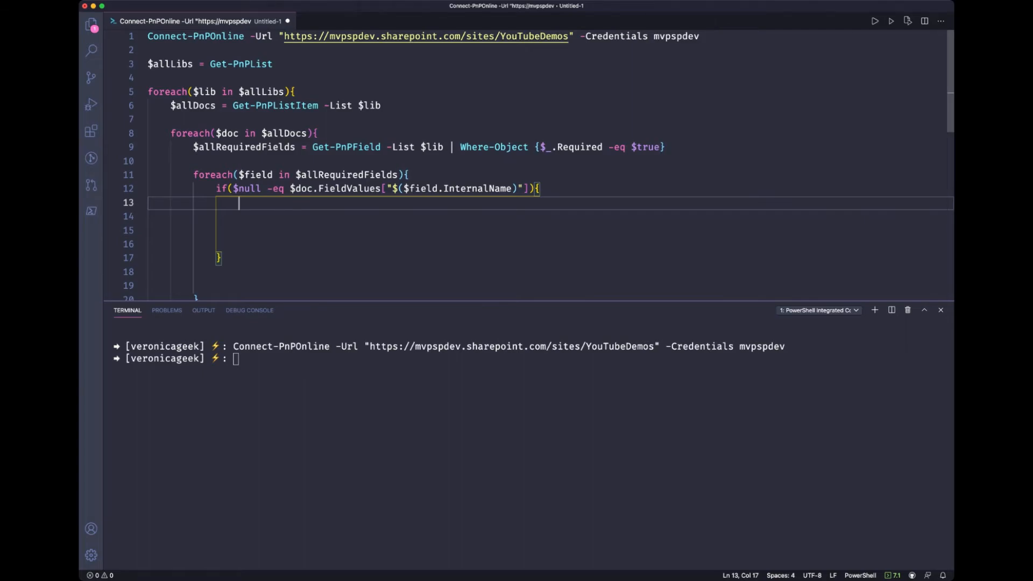
Declare $results = @() below $allLibs and begin $results += [pscustomobject] inside the if block.
left_click(151, 78)
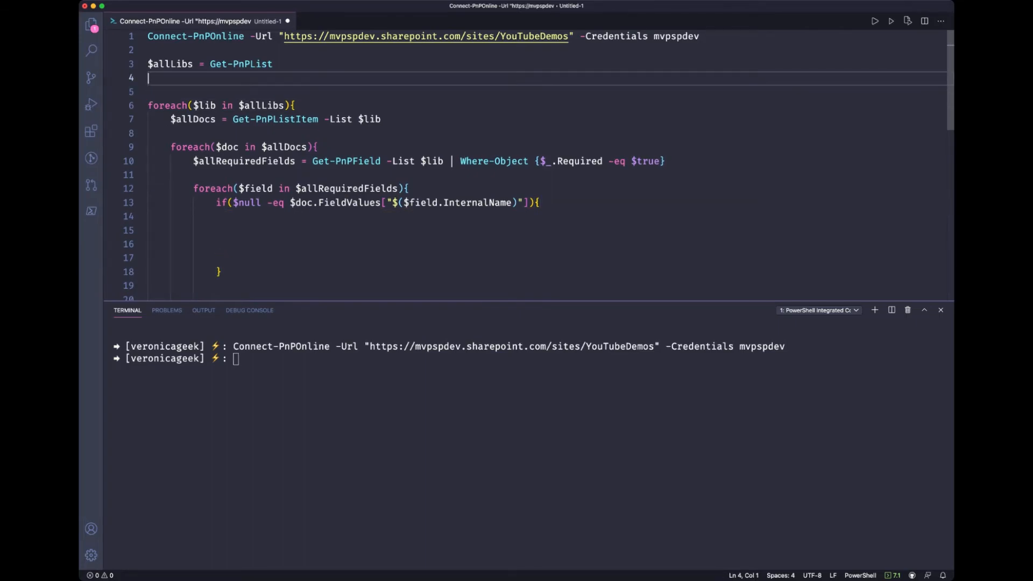
type("$results")
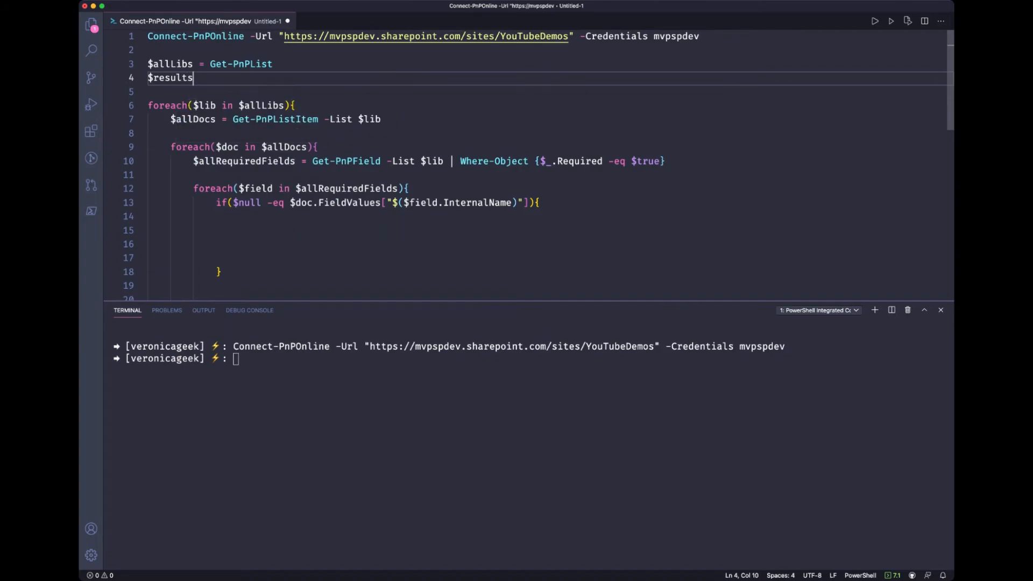
type("= @()")
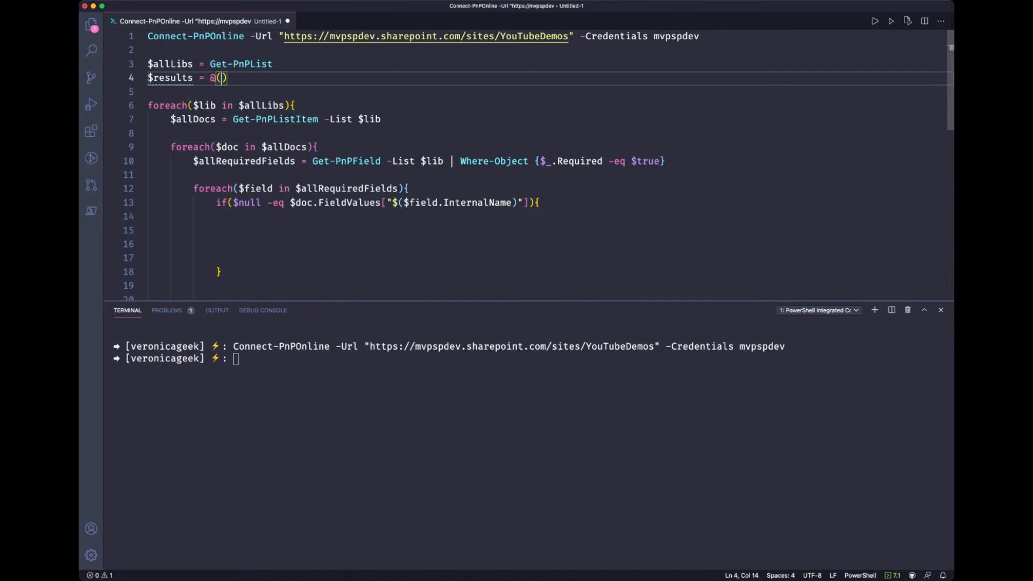
type("$results")
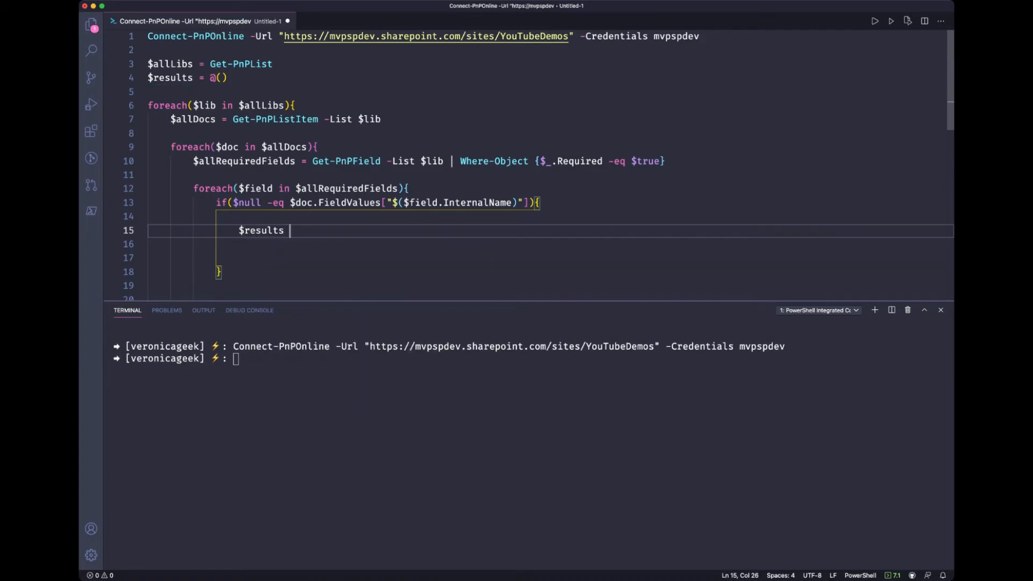
type("+=")
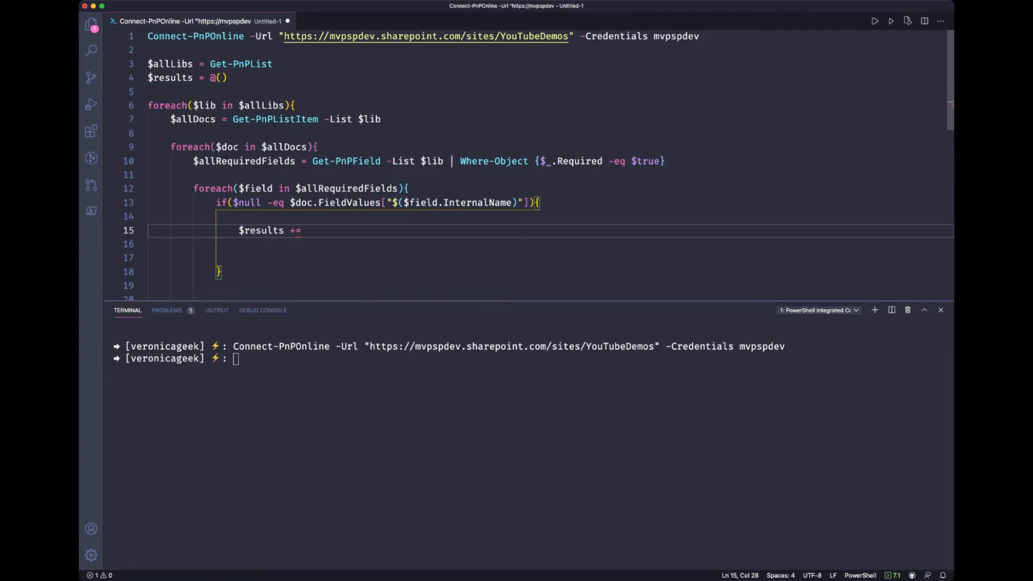
type("[pscustomobject]@{")
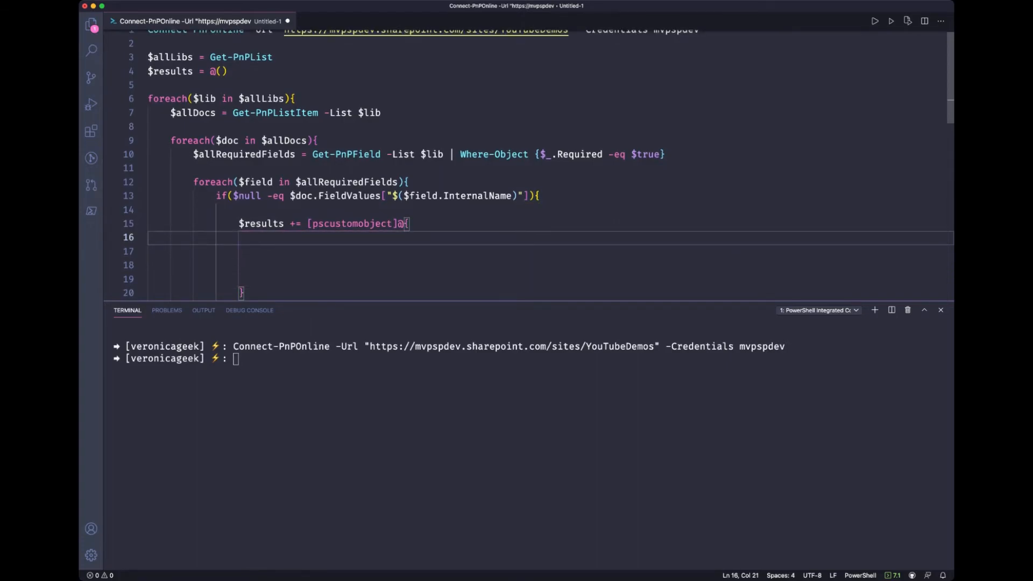
Add FileName from the FileLeafRef field value and CreatedBy from the Author lookup value.
type("File")
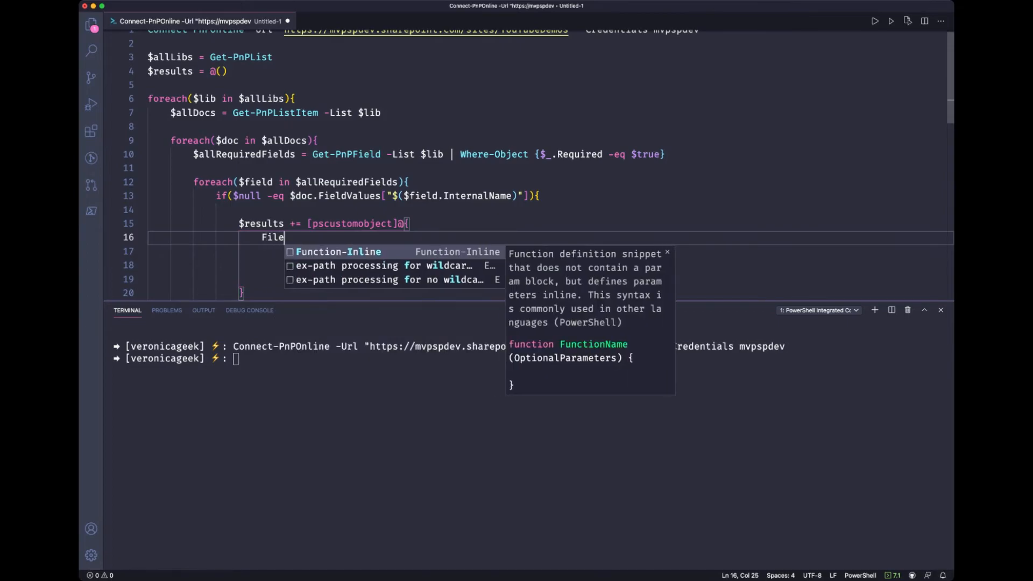
type("Name =")
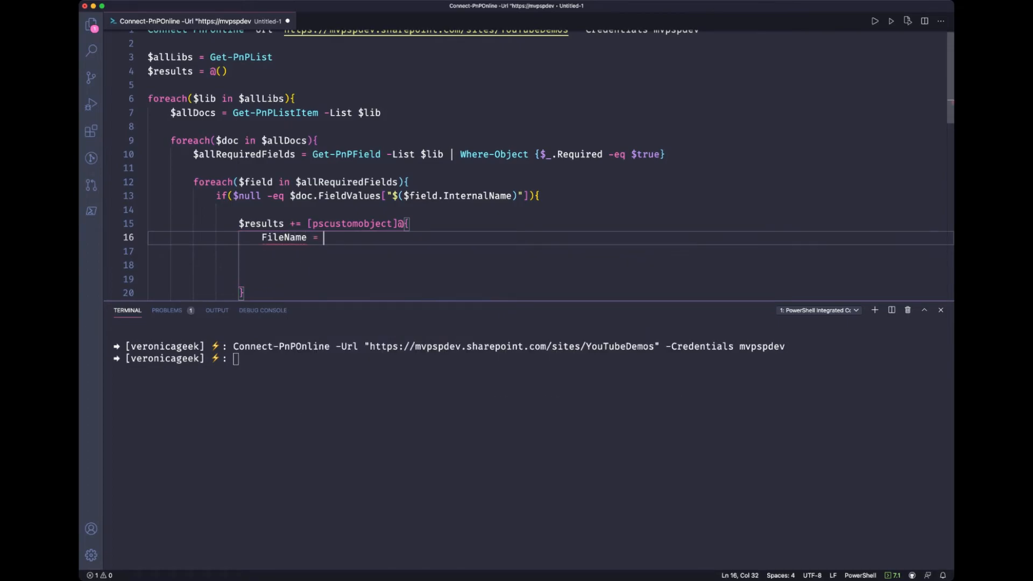
type("$do")
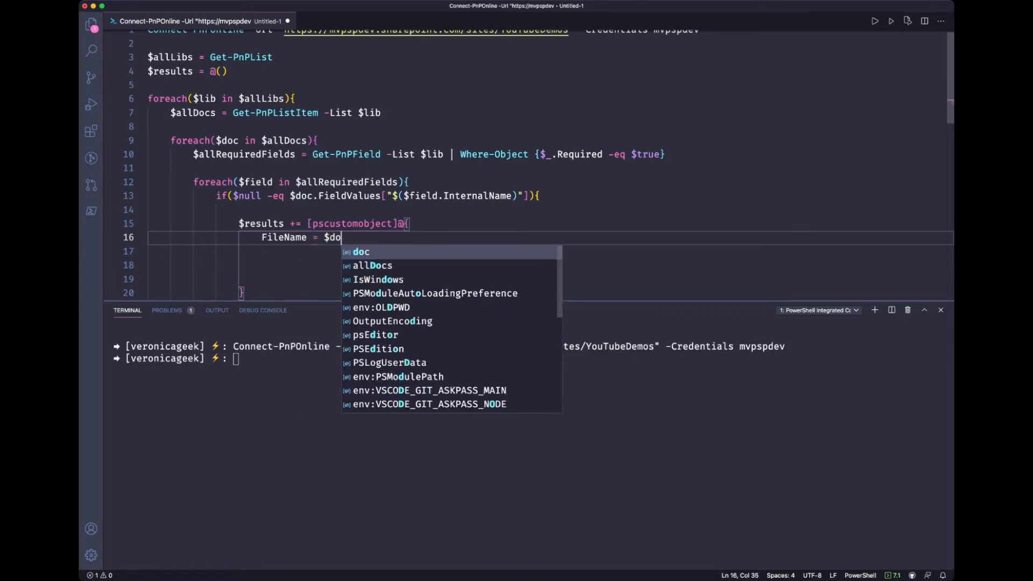
type("c.FieldValues")
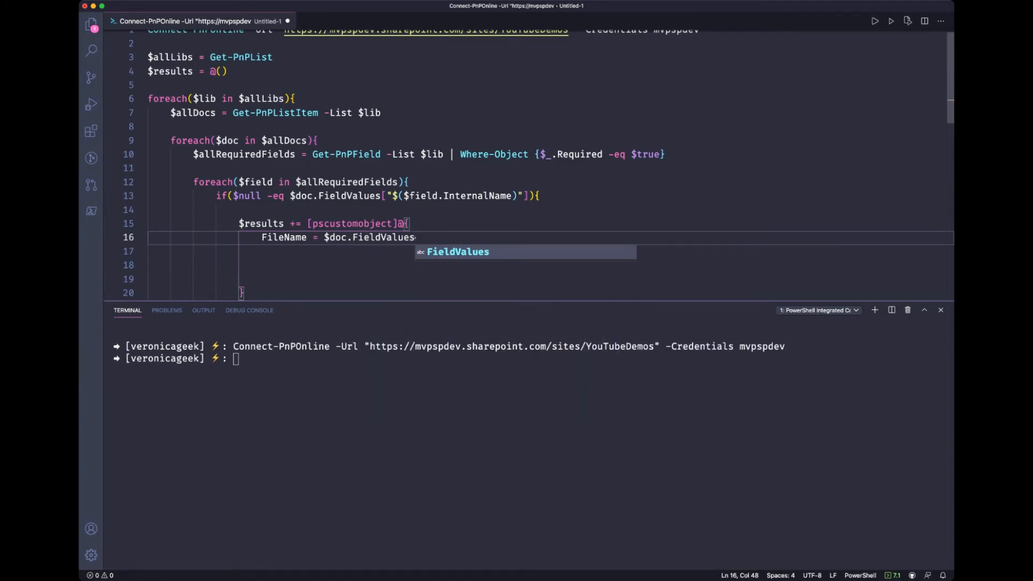
type(".FileLeafRe")
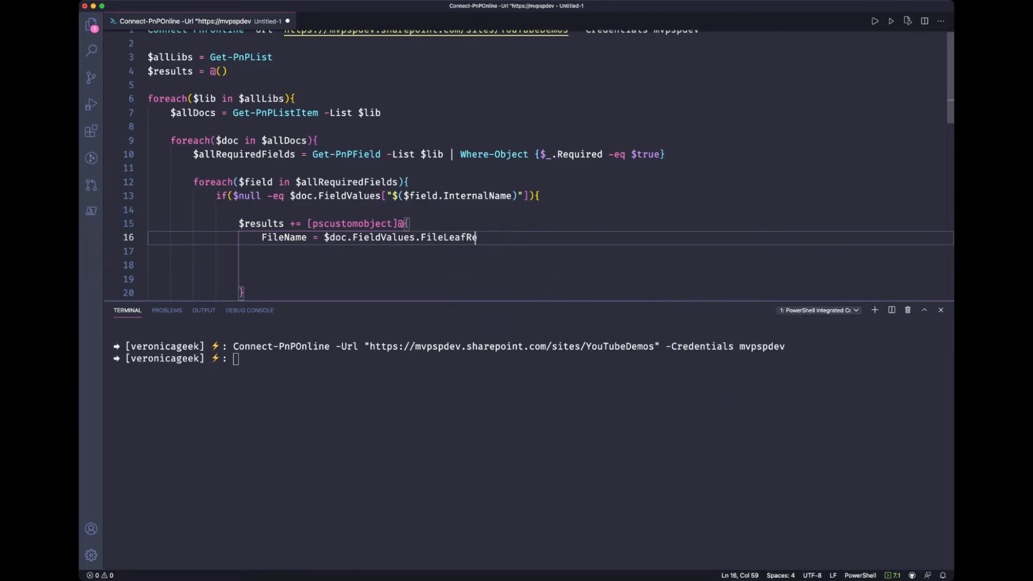
type("f")
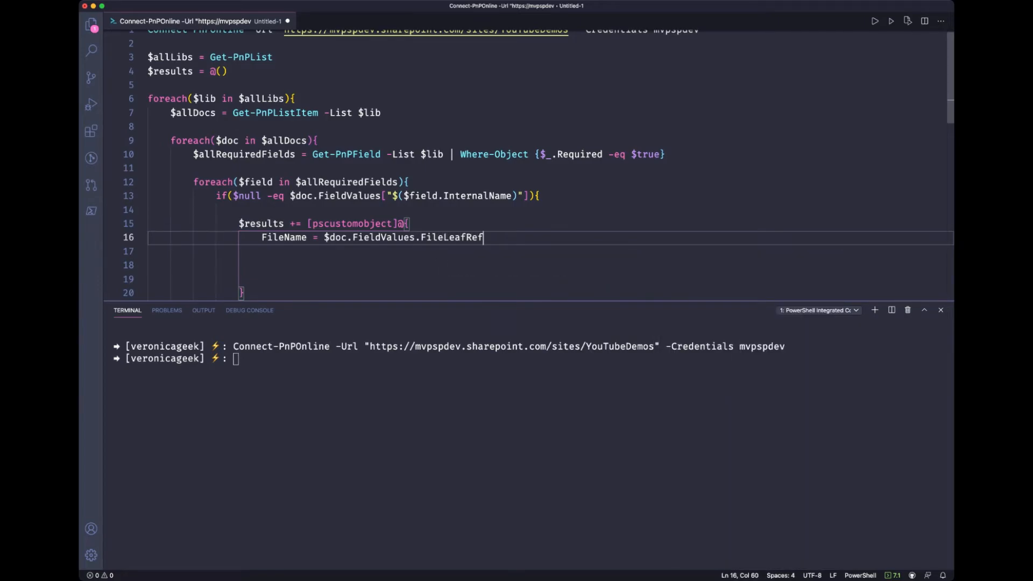
key("Return")
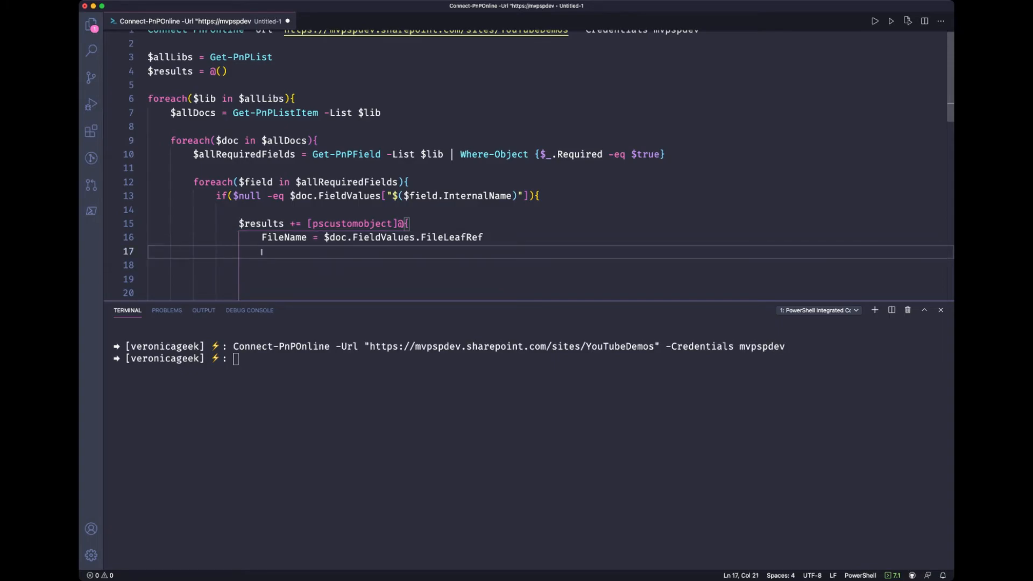
type("CreatedBy =")
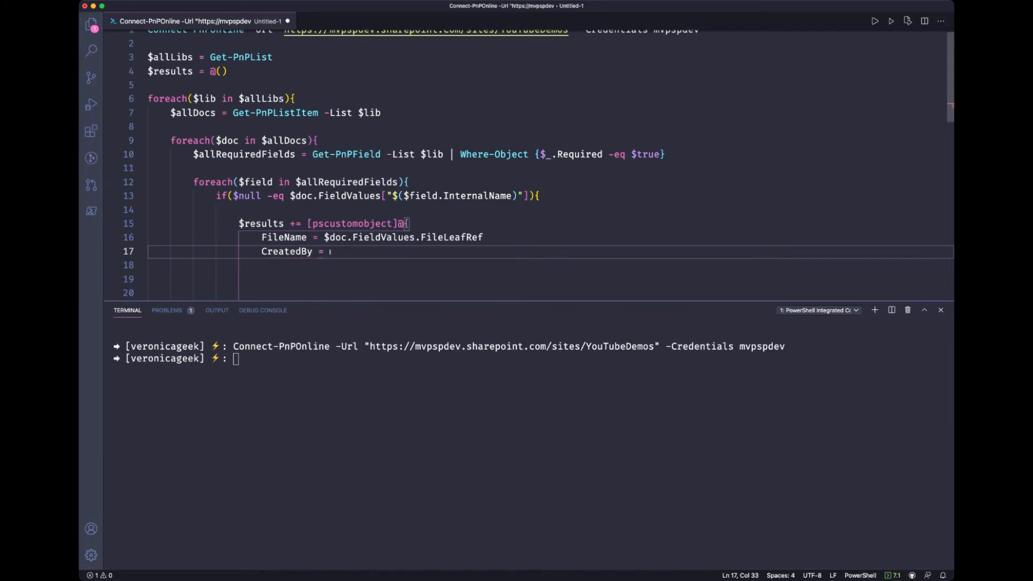
type("$doc.")
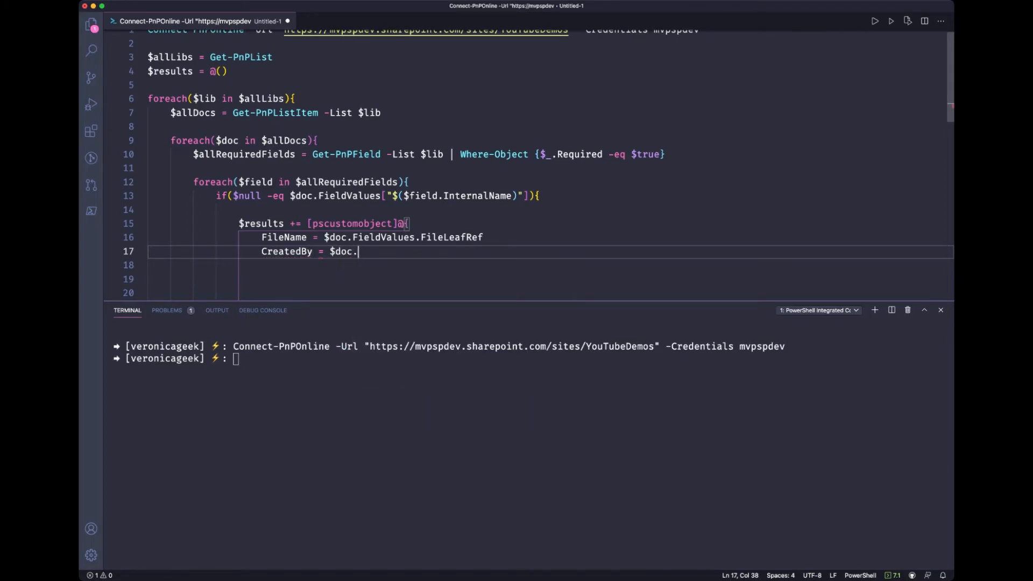
type("FieldValue")
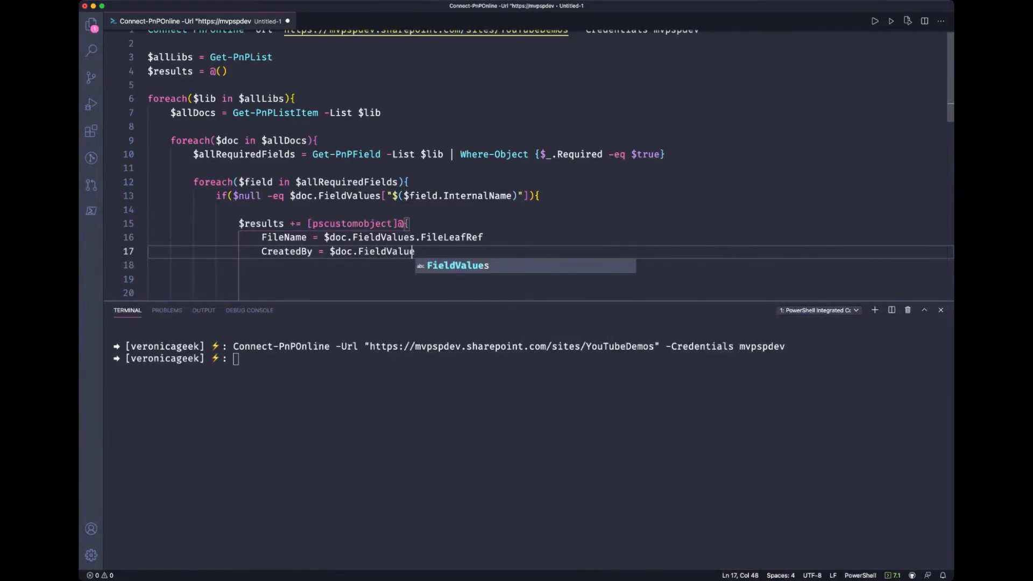
type(".Autho")
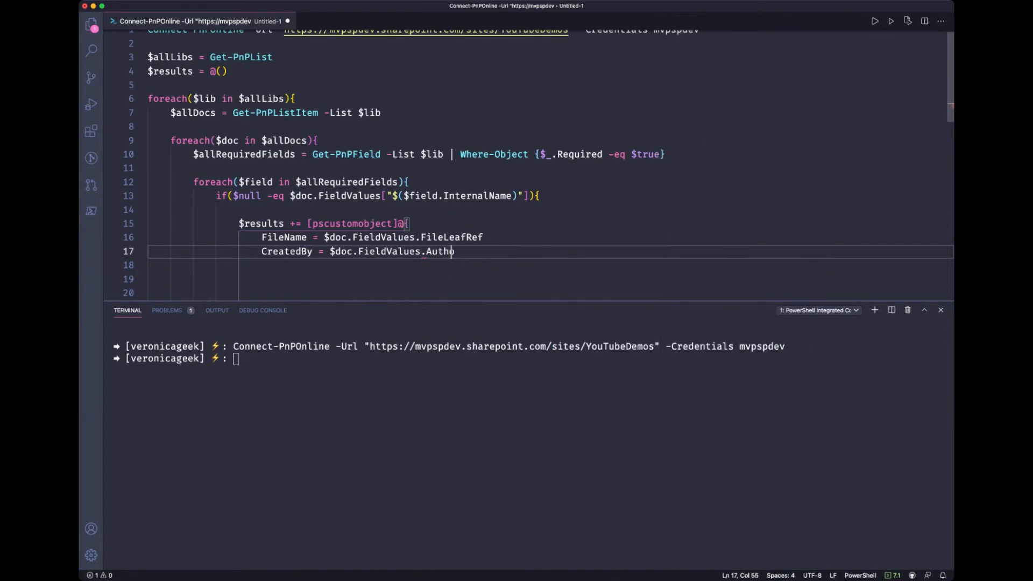
type("r.LookupVa")
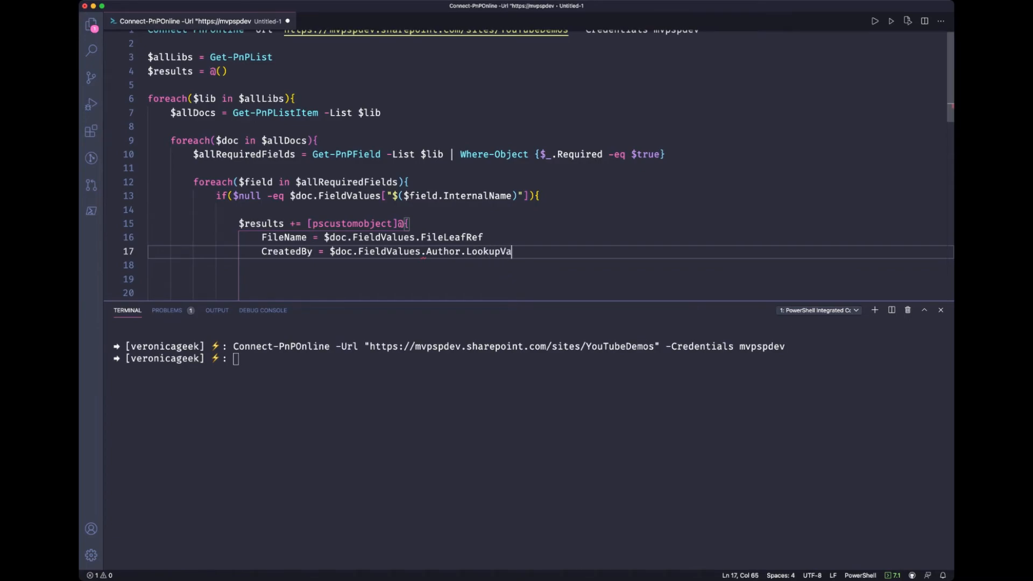
type("lue")
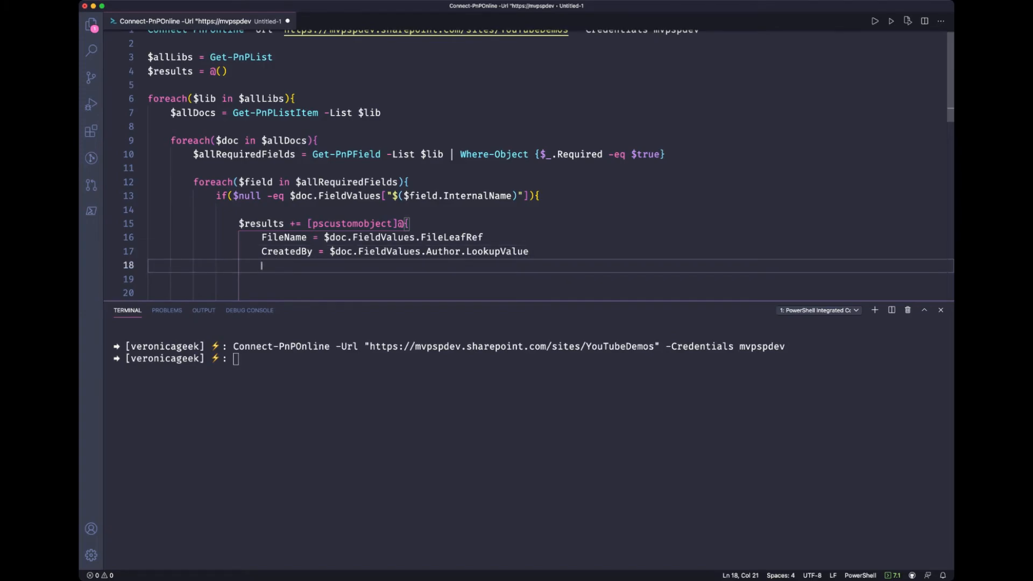
Add MissingMetadata = $field.Title and Location = $lib.Title properties.
type("Missing")
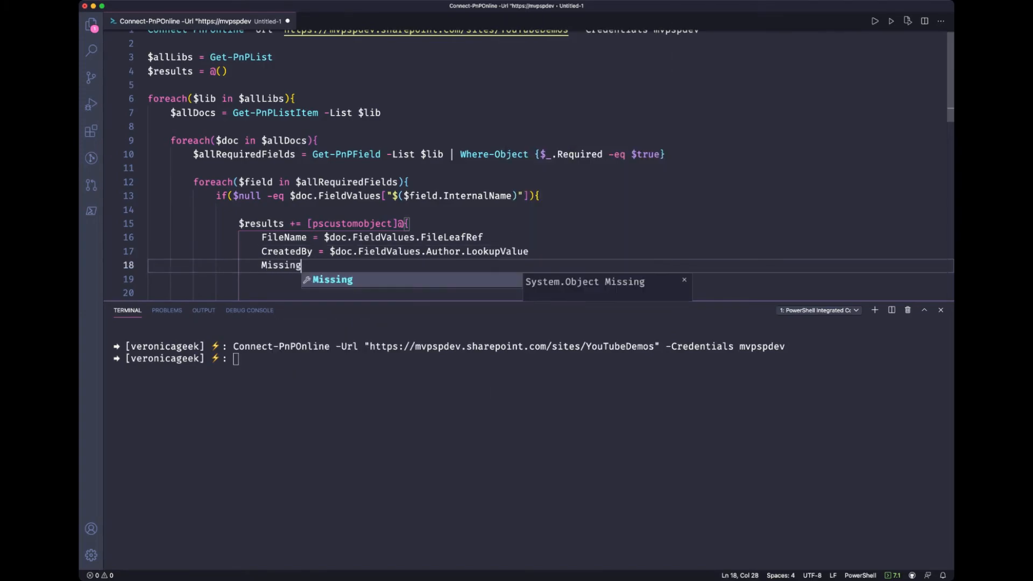
type("Metadata =")
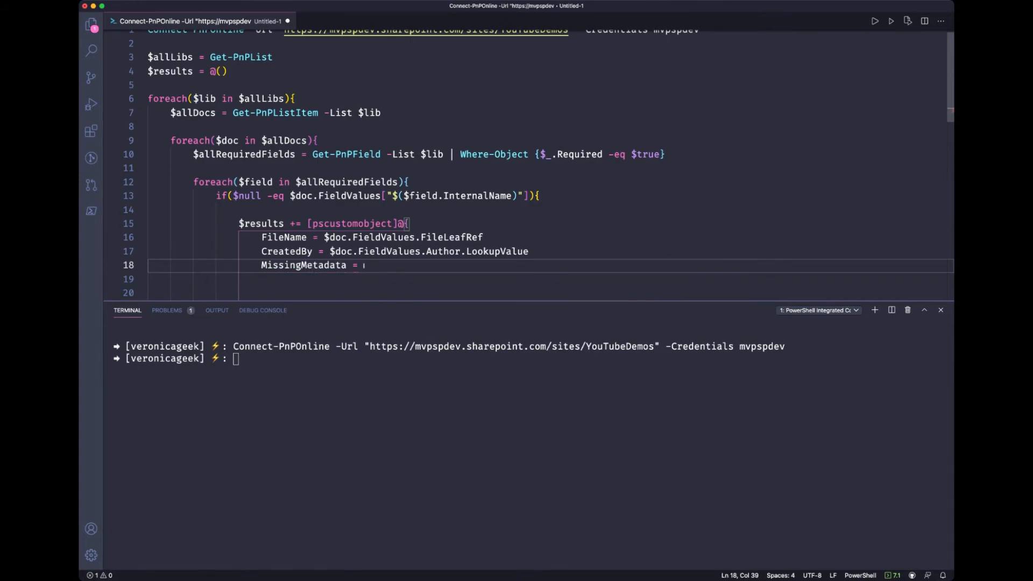
type("$field.")
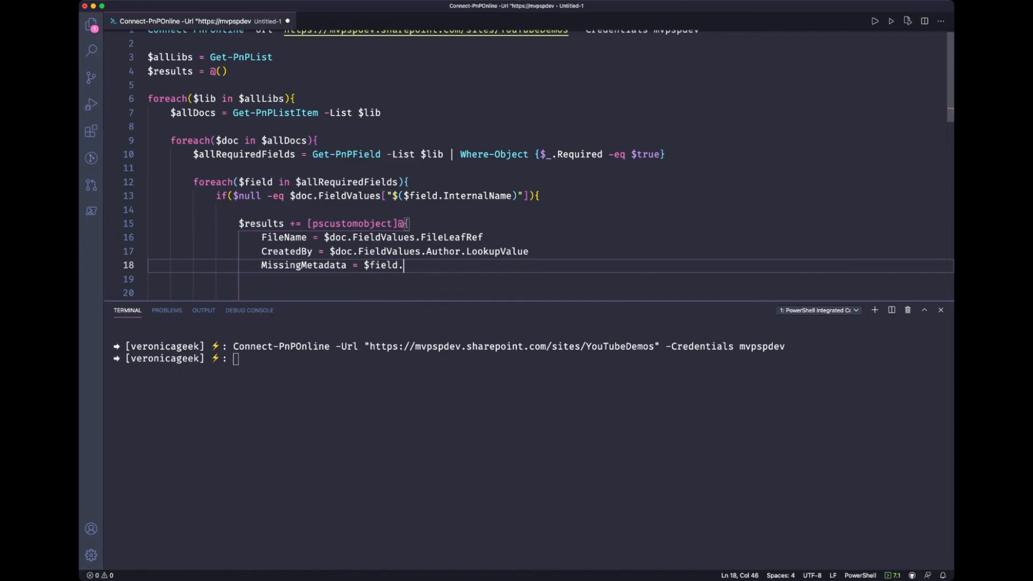
type("Title")
left_click(549, 279)
type("Location =")
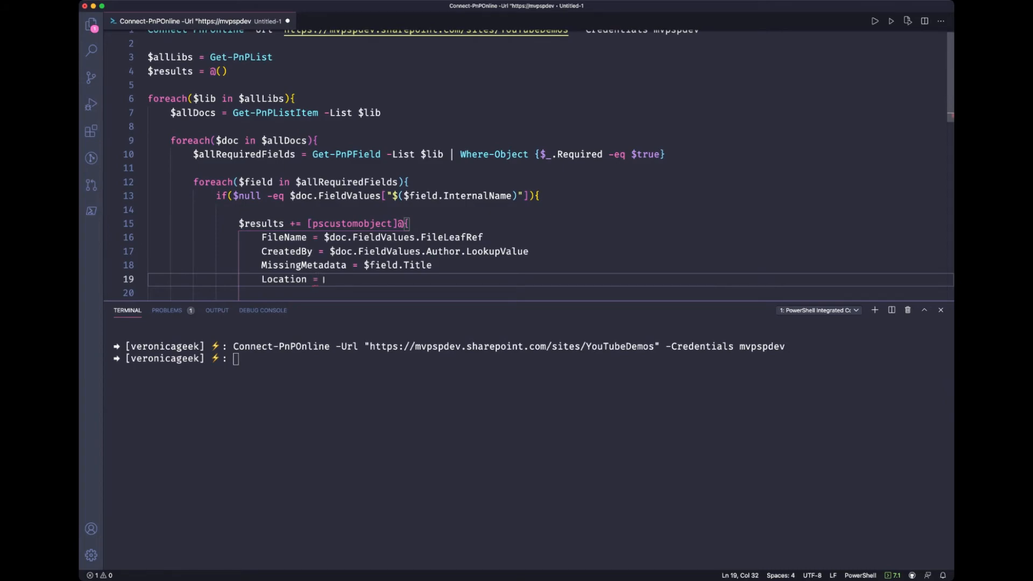
type("$lib")
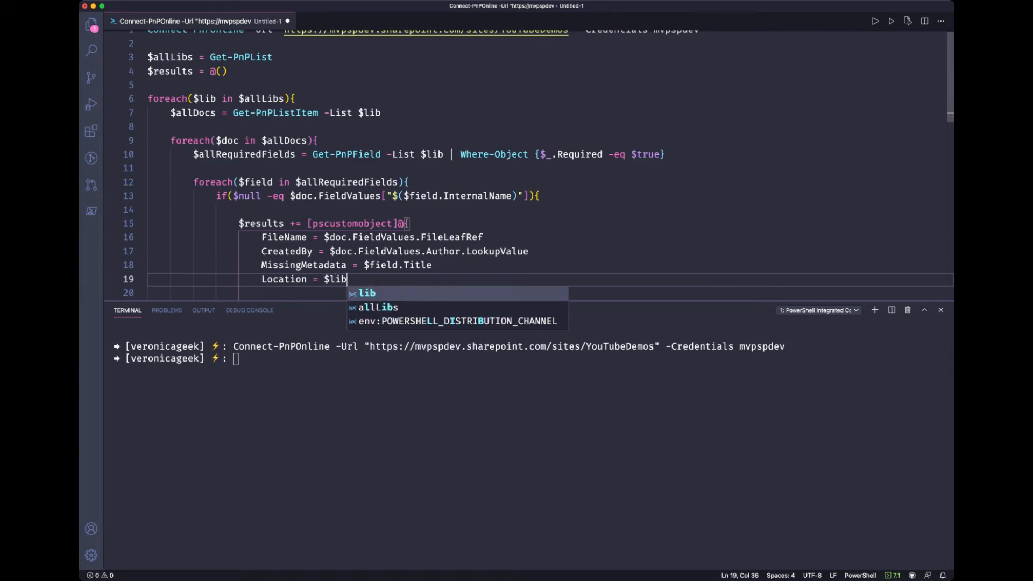
type(".Title")
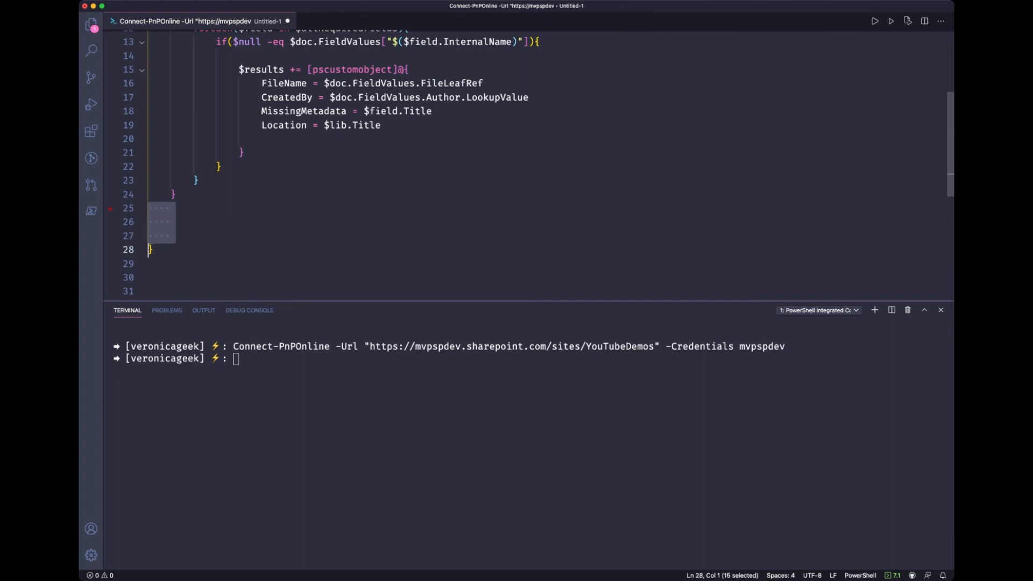
Remove the trailing blank lines and output $results on a final line.
key("Backspace")
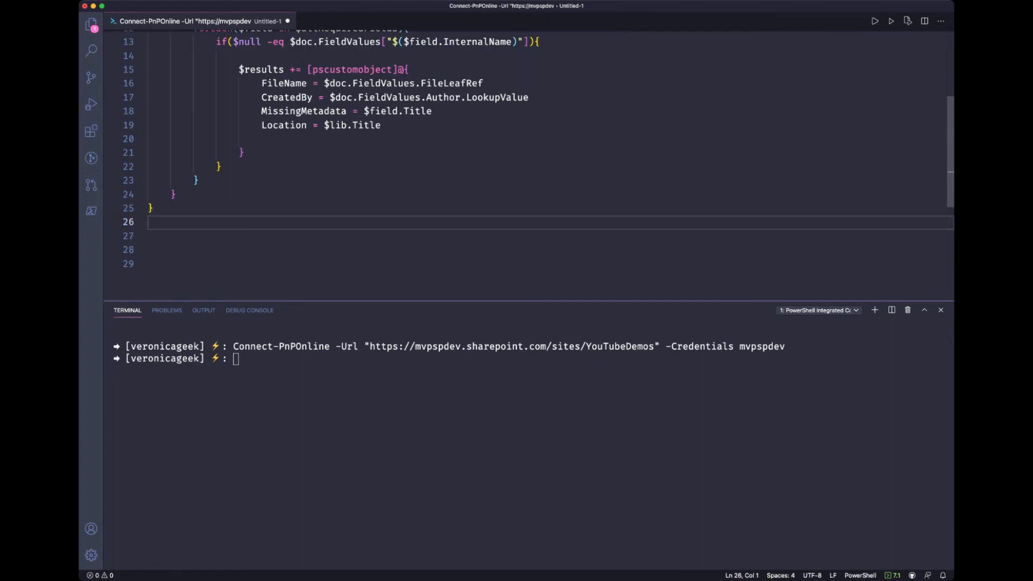
type("$results |")
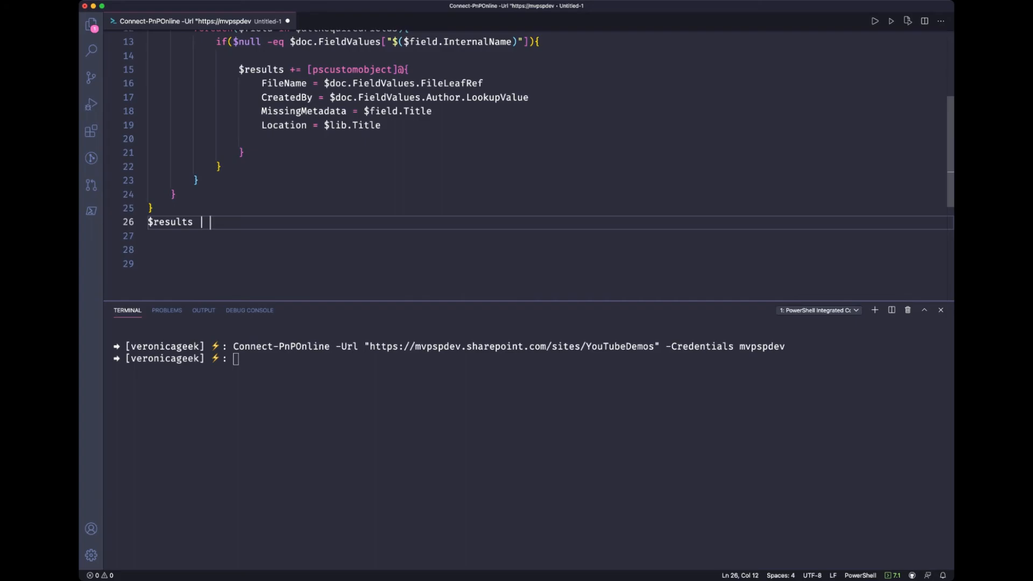
type("Export-cs")
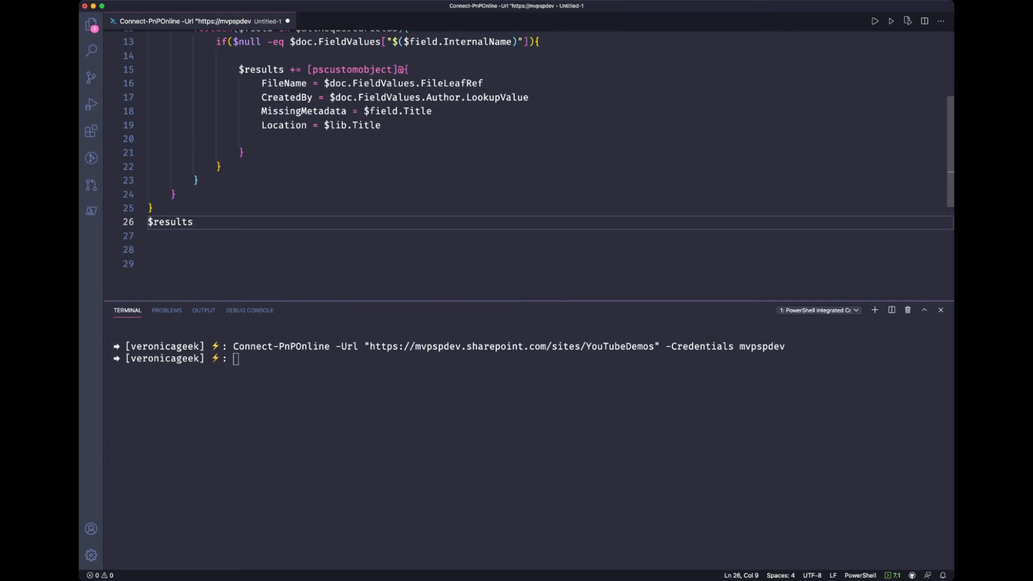
left_click(192, 222)
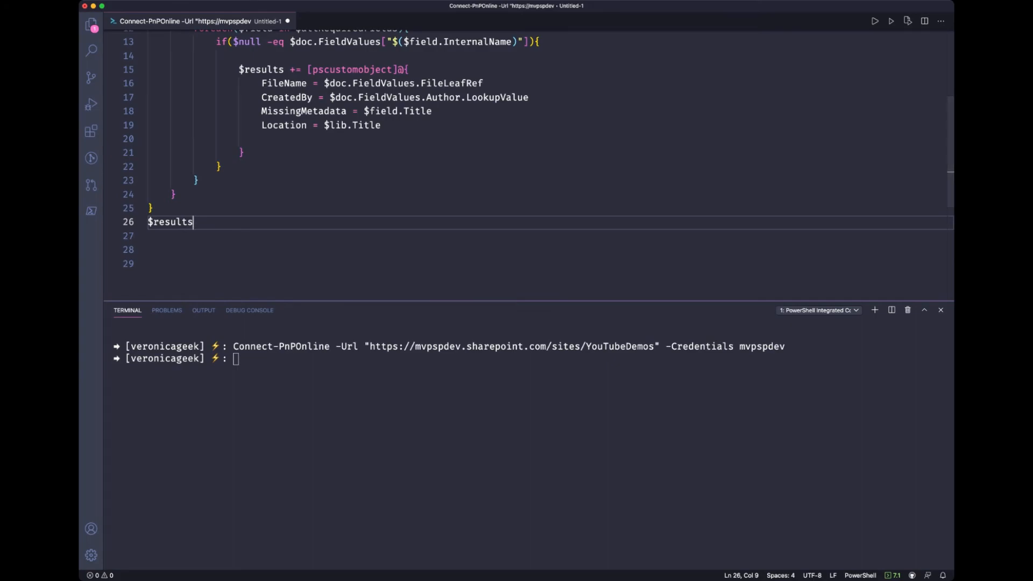